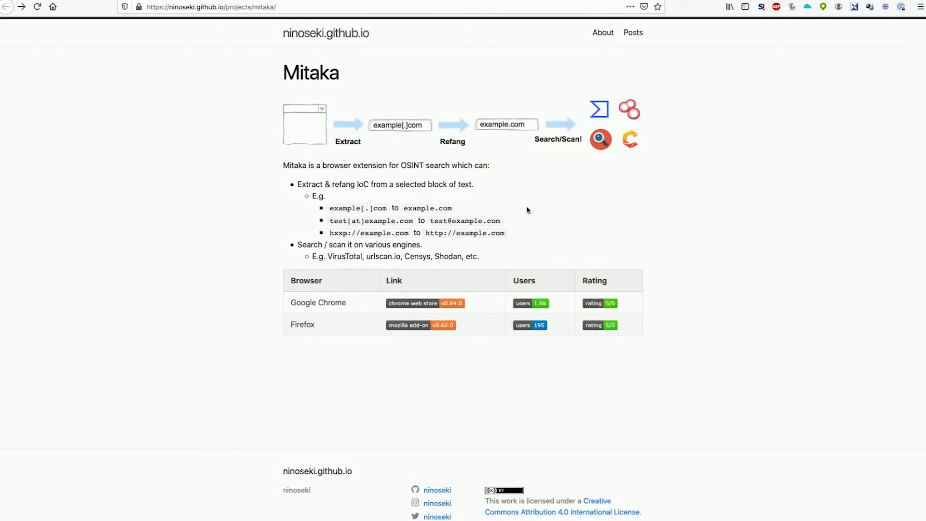
mouse_move(584, 168)
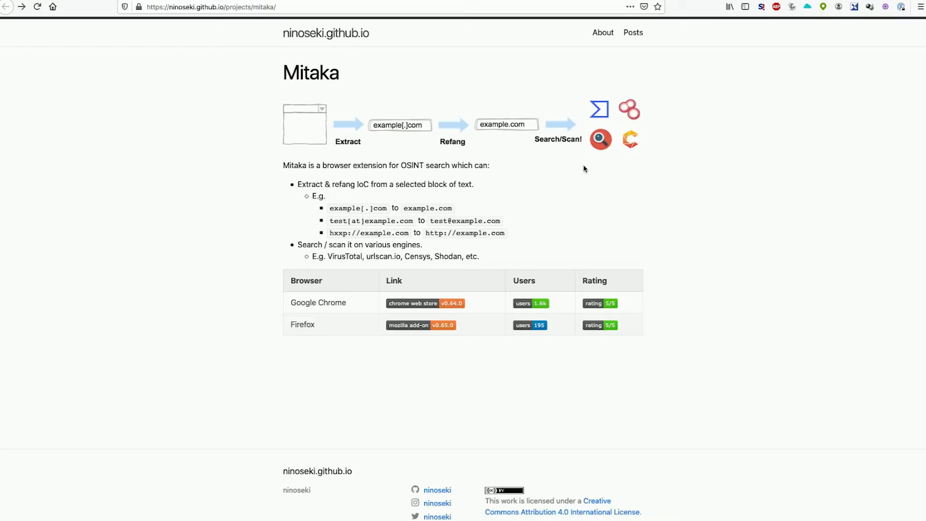
mouse_move(451, 322)
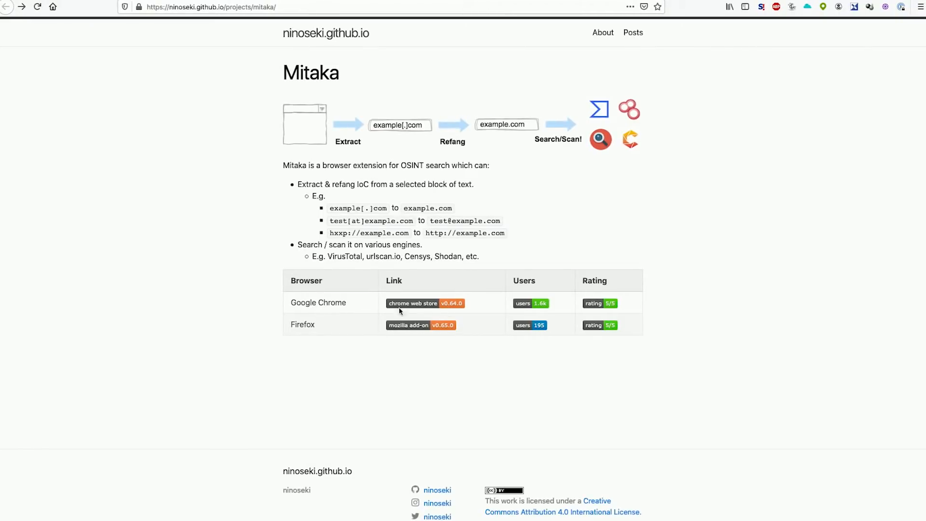
mouse_move(185, 25)
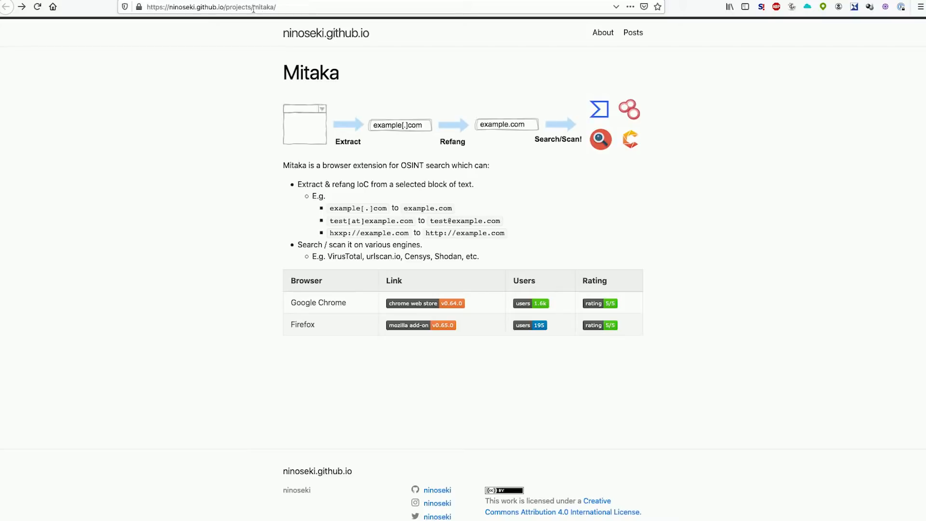
mouse_move(249, 253)
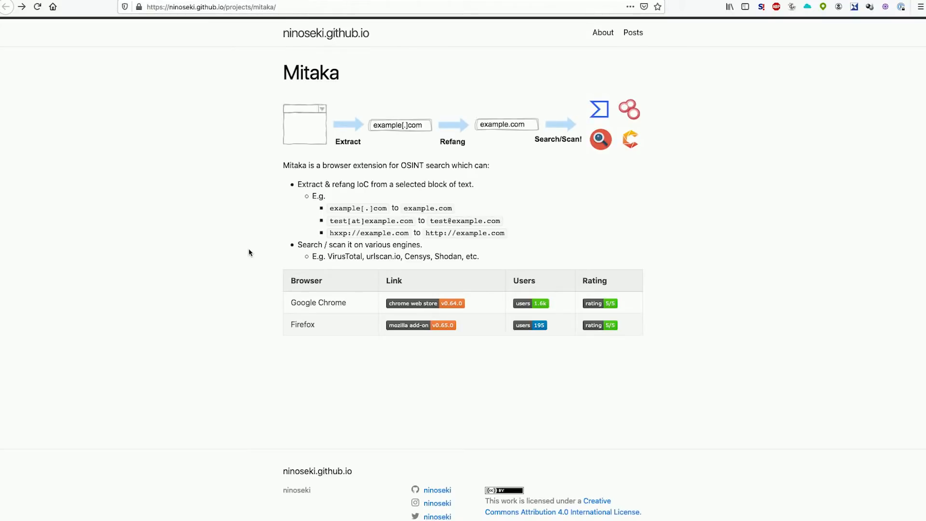
mouse_move(349, 325)
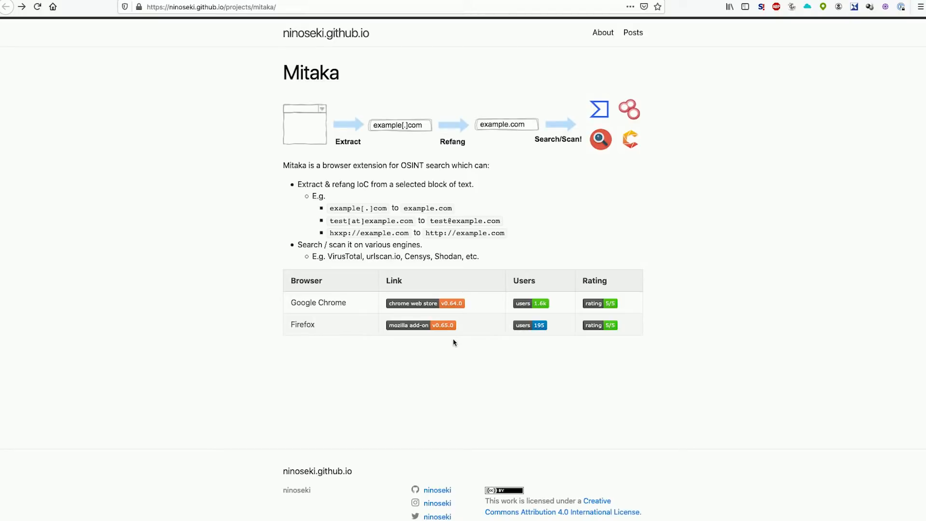
mouse_move(377, 325)
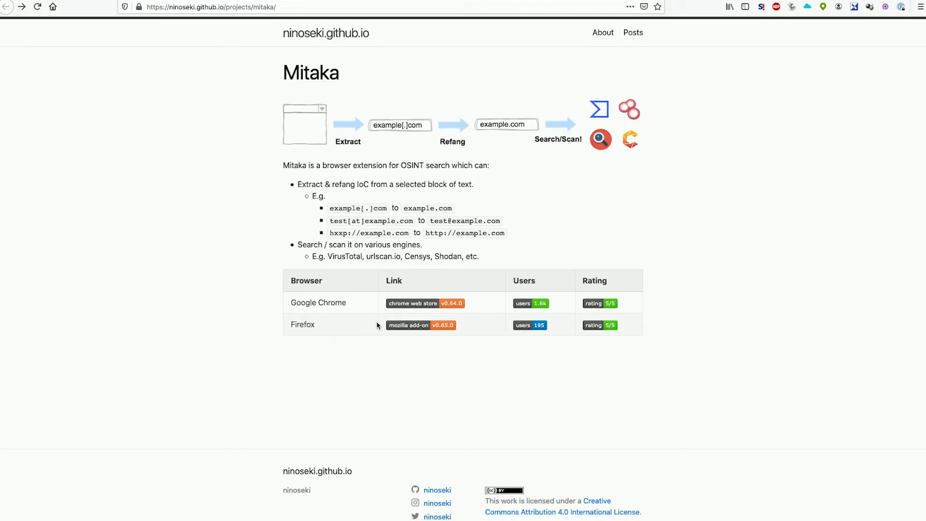
mouse_move(495, 338)
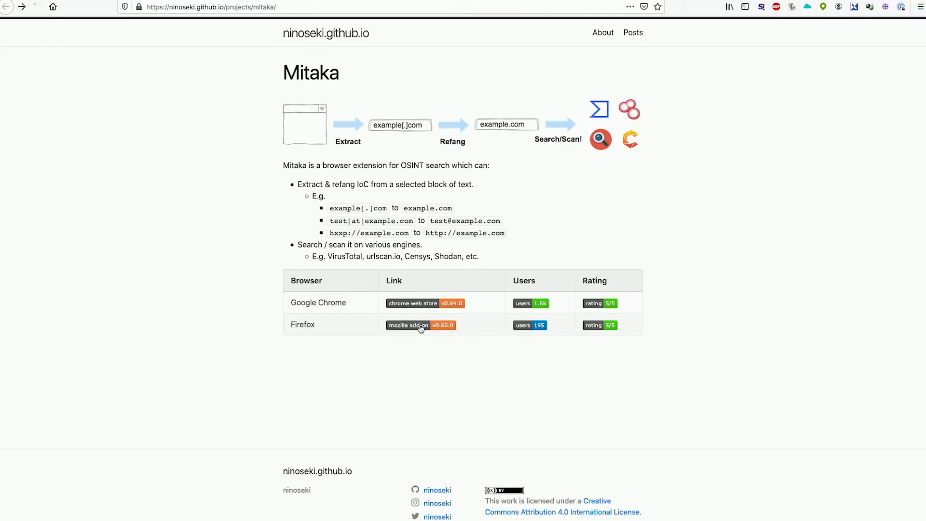
View Mitaka's add-on page, return to the project page and bring up Mitaka's searches for test[at]example.com.
click(408, 325)
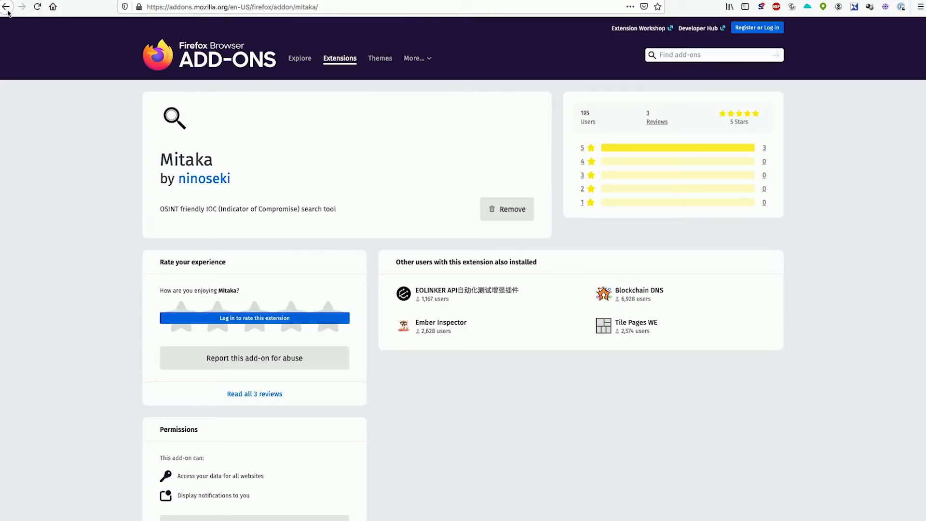
click(204, 178)
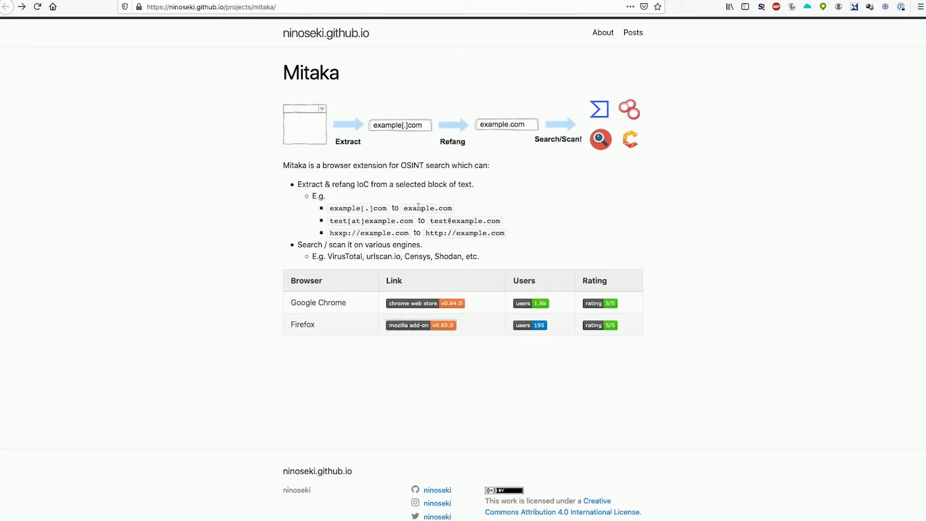
mouse_move(373, 386)
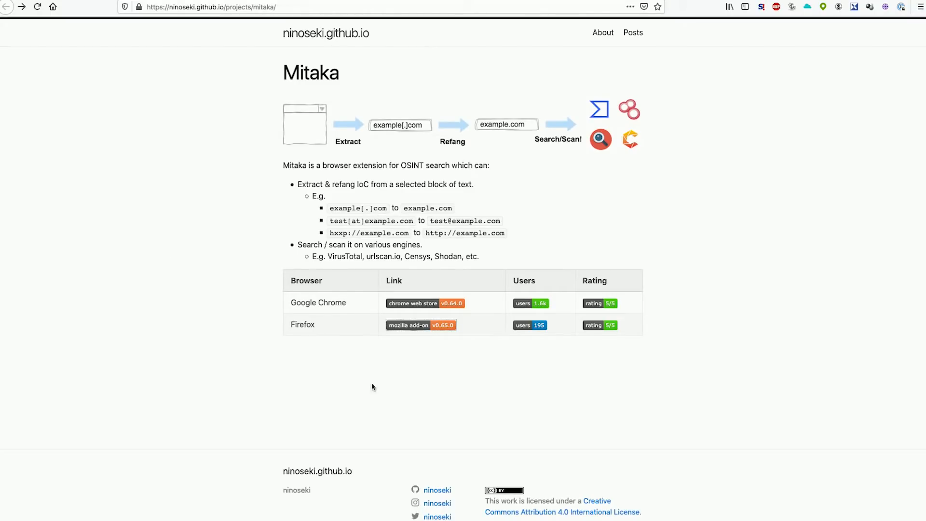
mouse_move(347, 228)
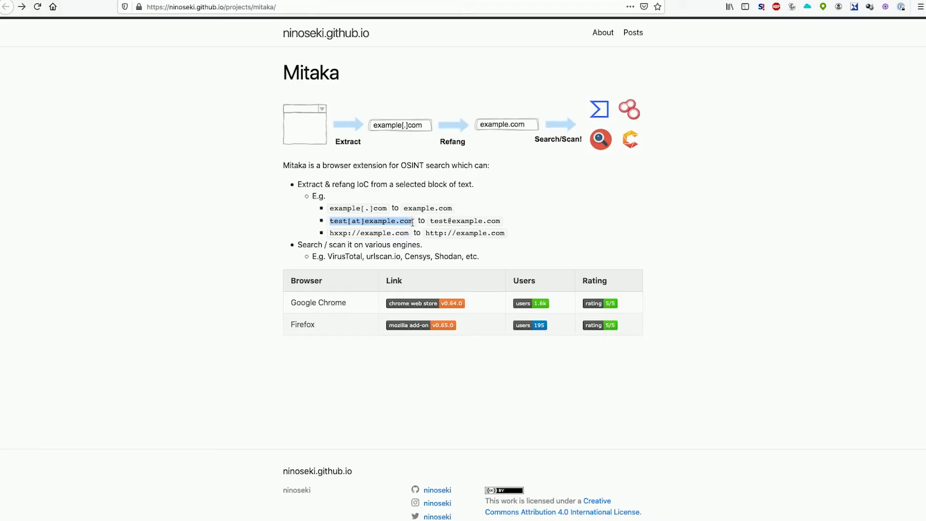
mouse_move(335, 227)
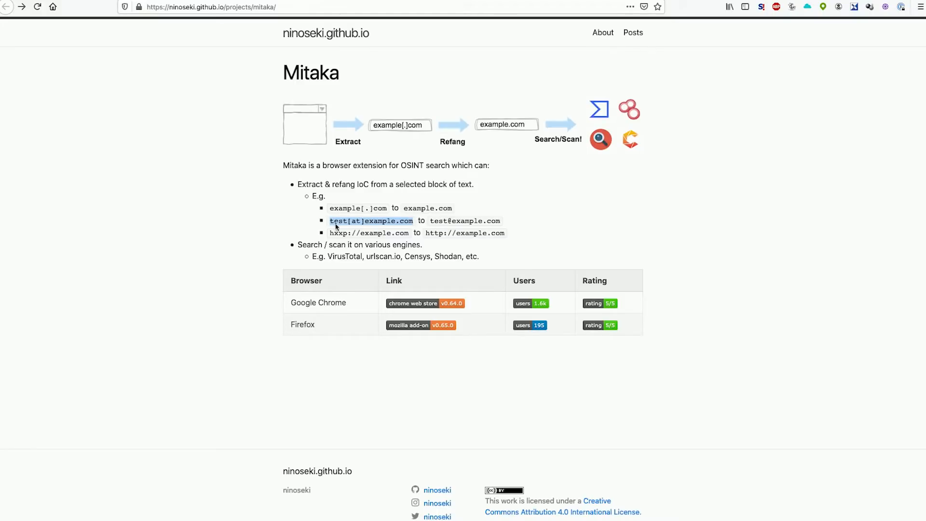
mouse_move(380, 221)
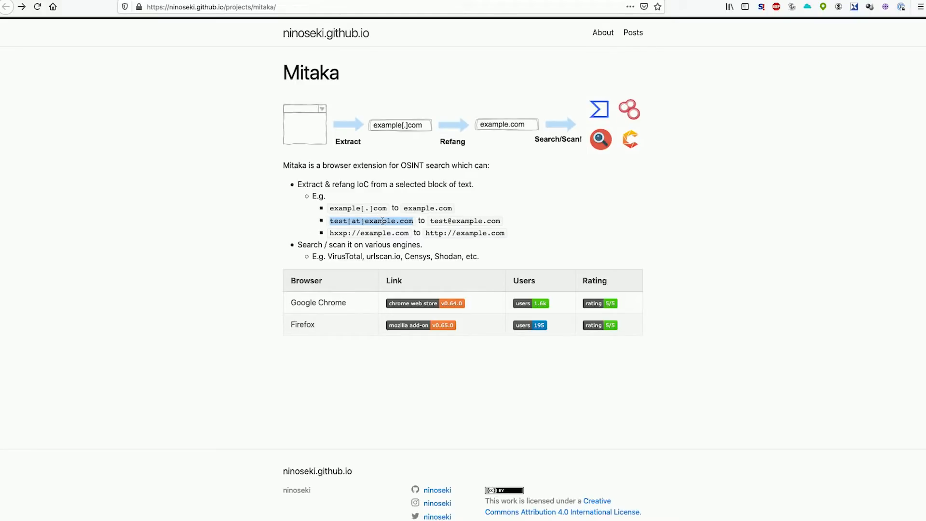
right_click(370, 220)
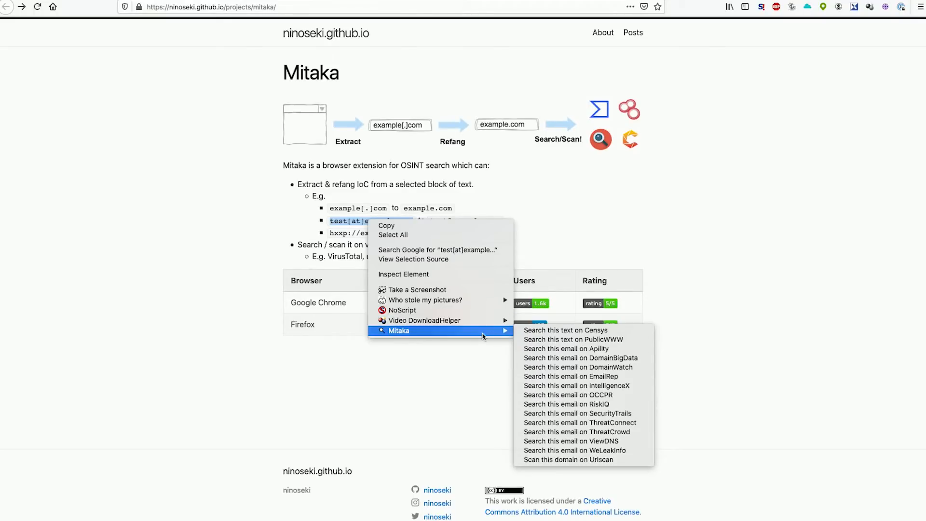
mouse_move(573, 349)
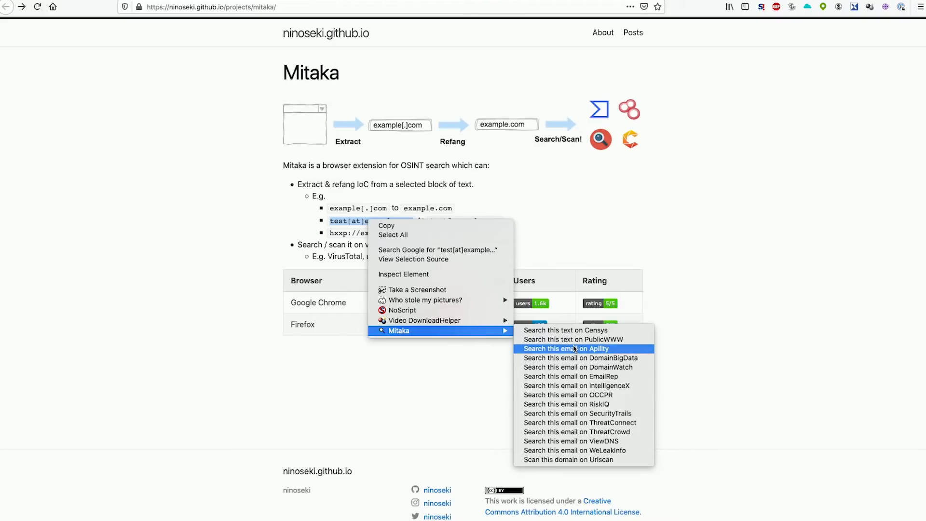
mouse_move(590, 441)
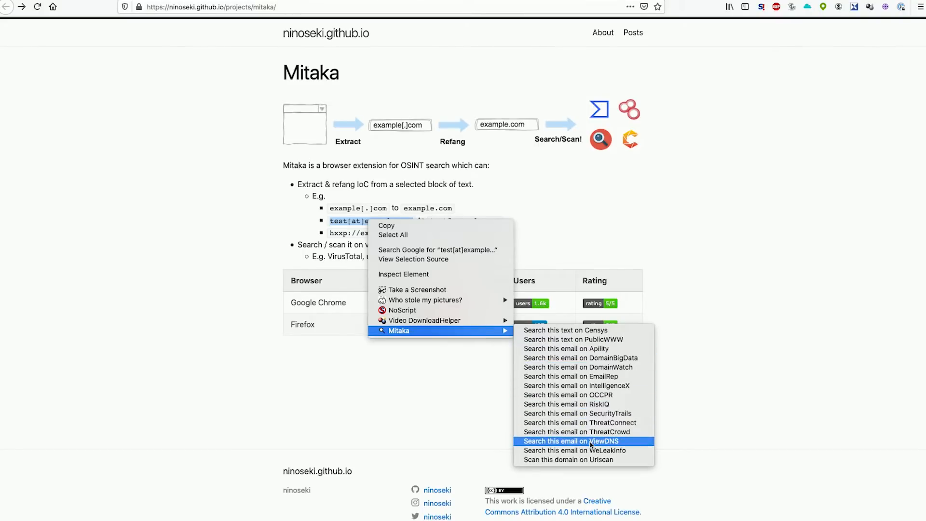
mouse_move(612, 388)
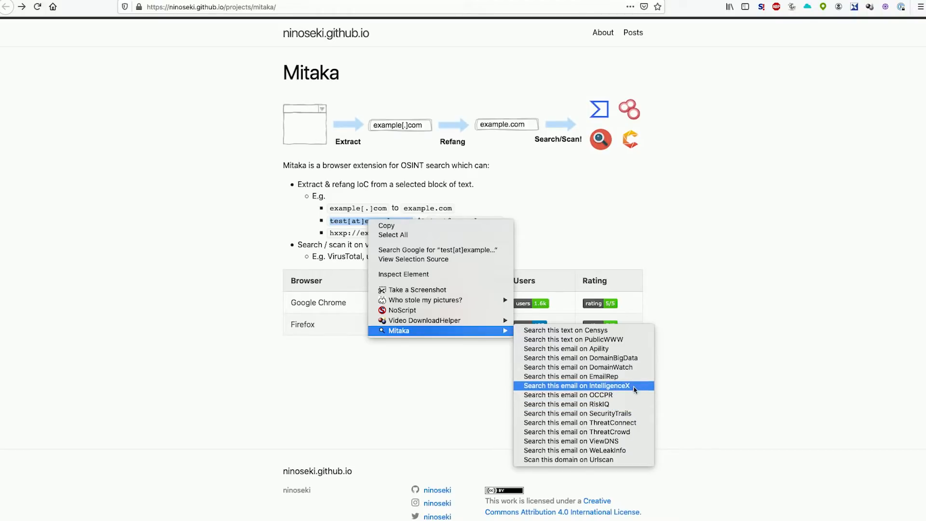
click(567, 376)
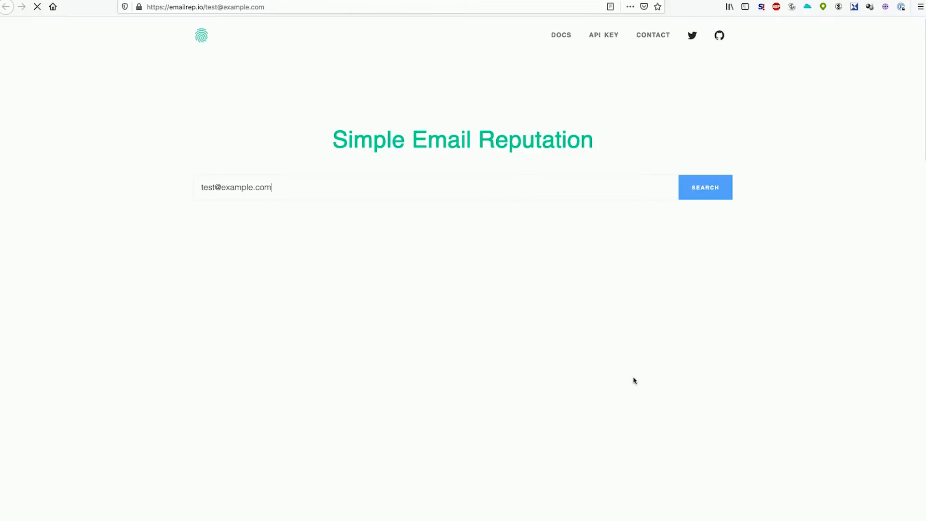
click(705, 187)
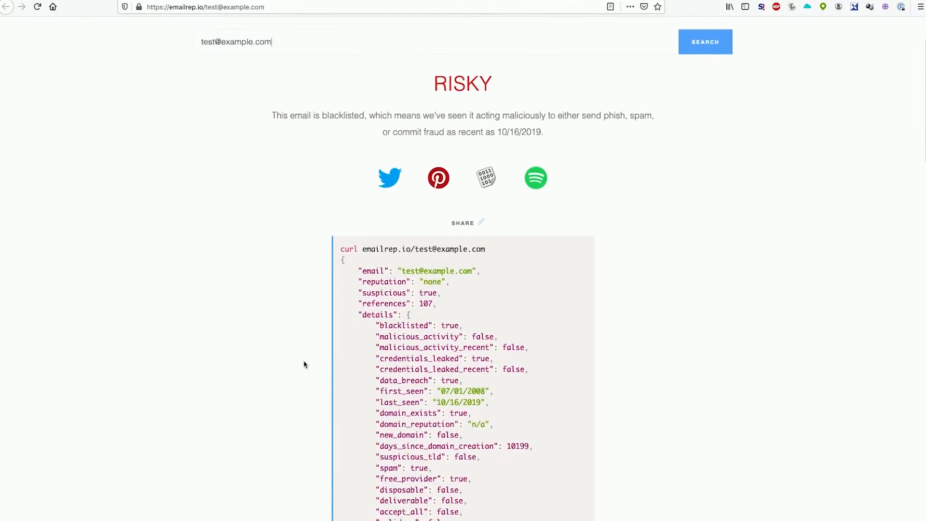
scroll(down, 3)
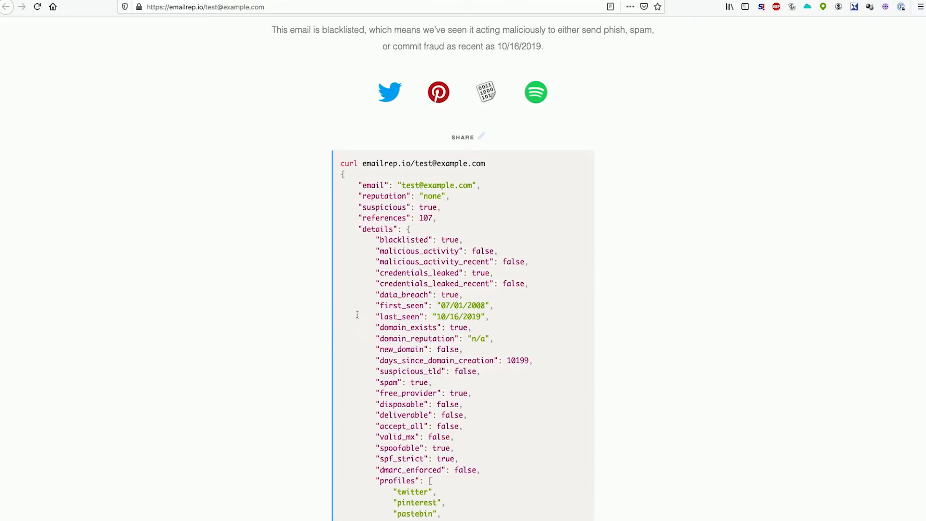
mouse_move(414, 272)
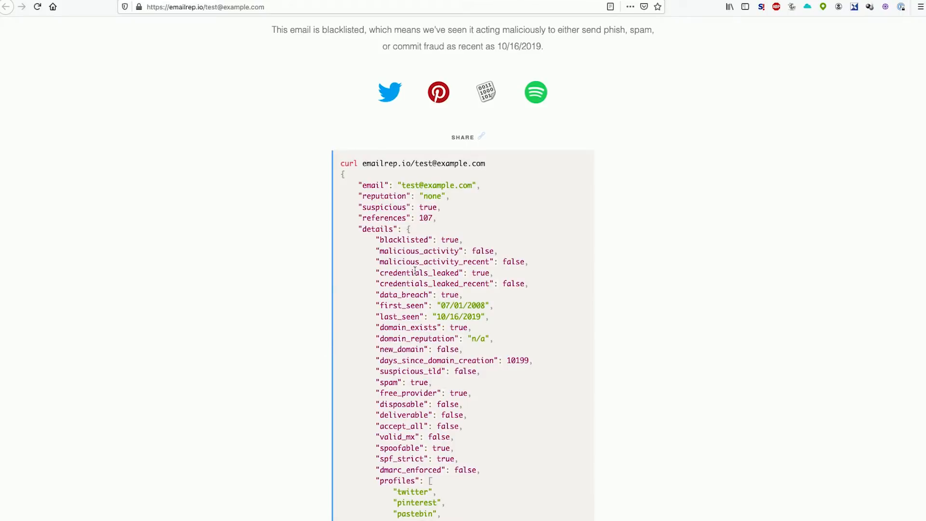
mouse_move(427, 230)
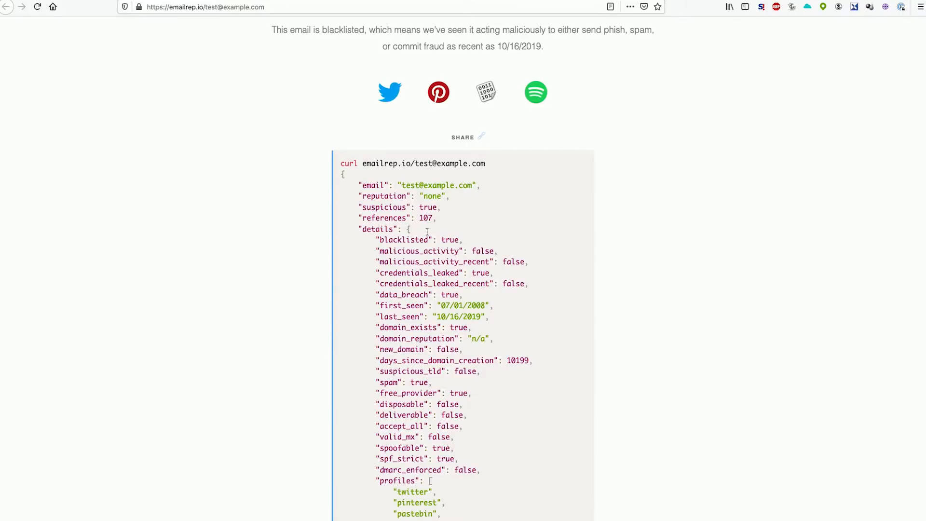
scroll(down, 3)
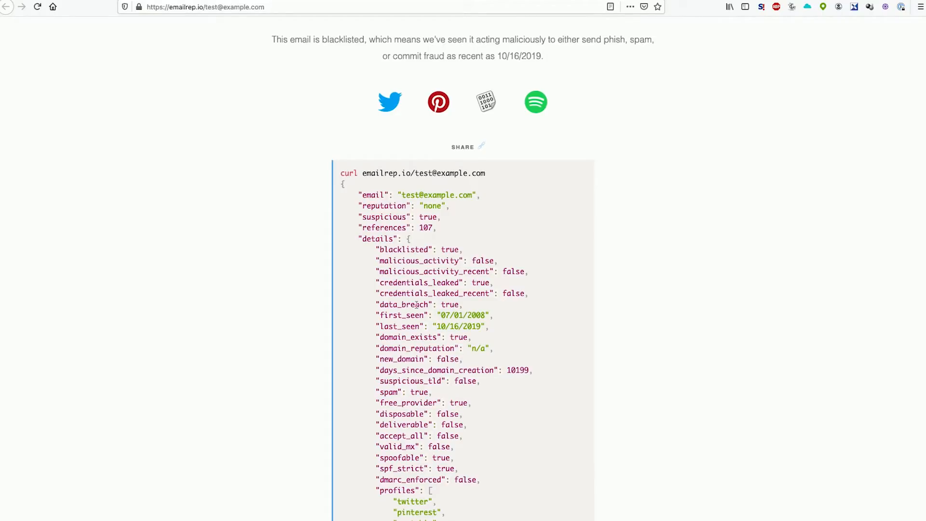
mouse_move(382, 283)
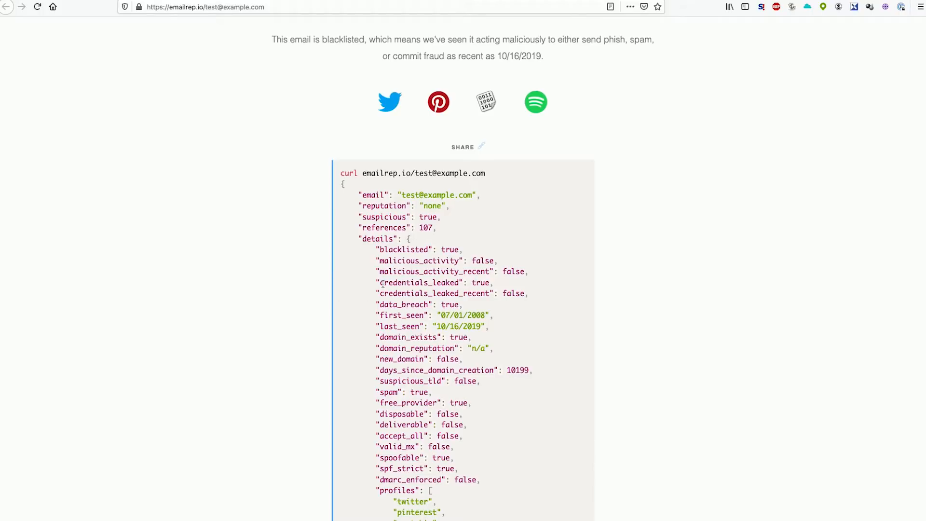
scroll(down, 3)
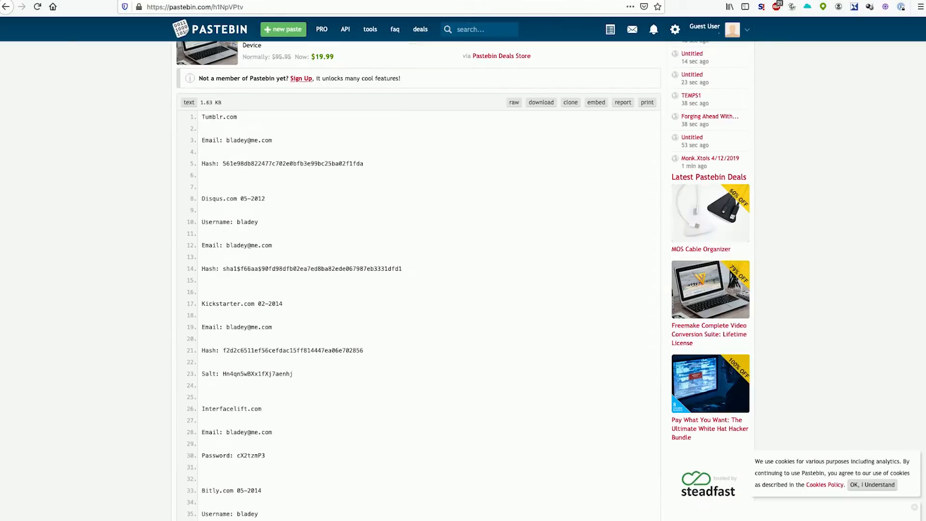
scroll(down, 3)
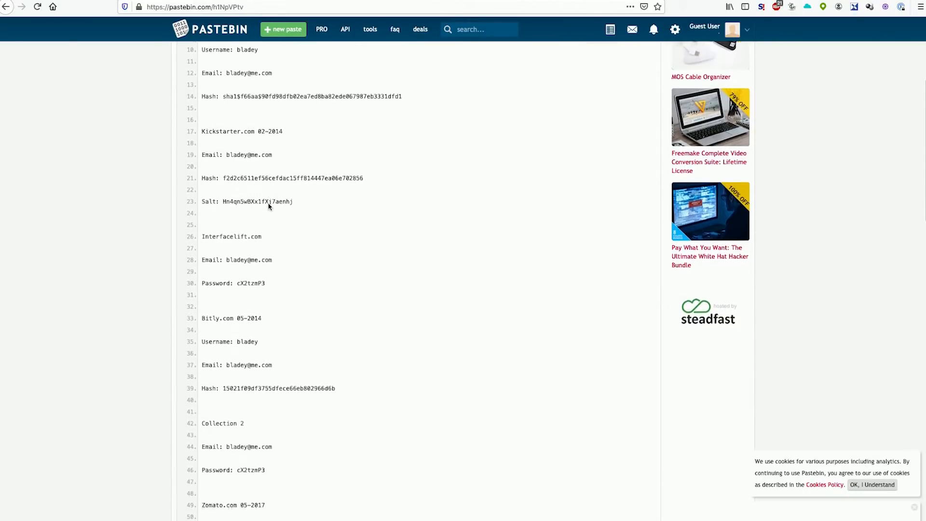
scroll(up, 3)
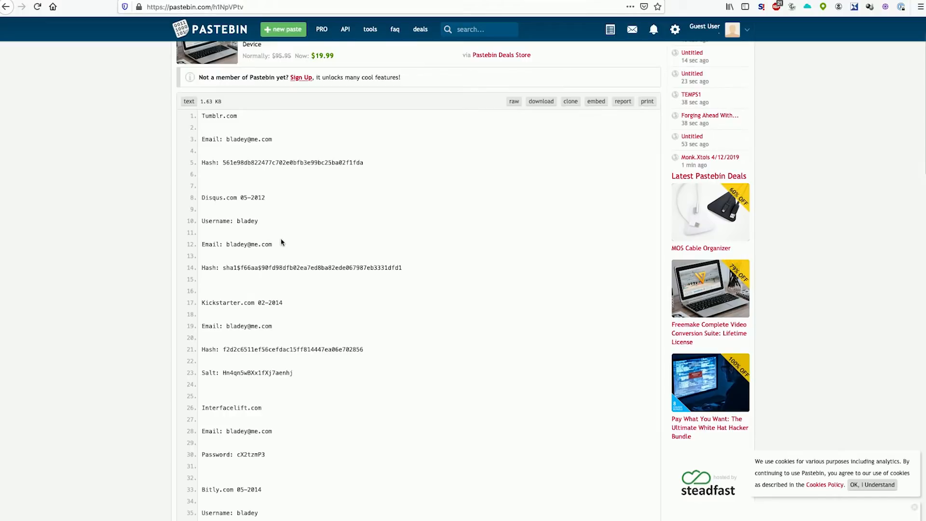
double_click(248, 244)
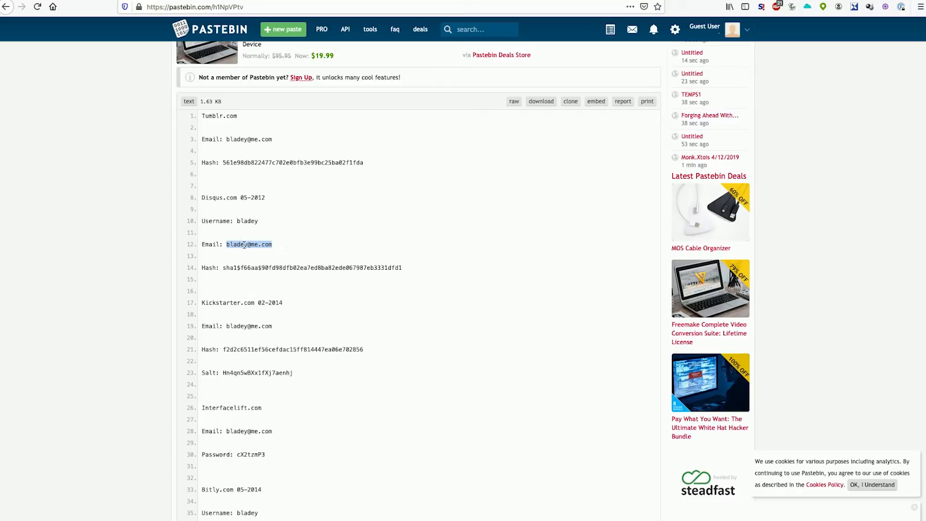
right_click(248, 244)
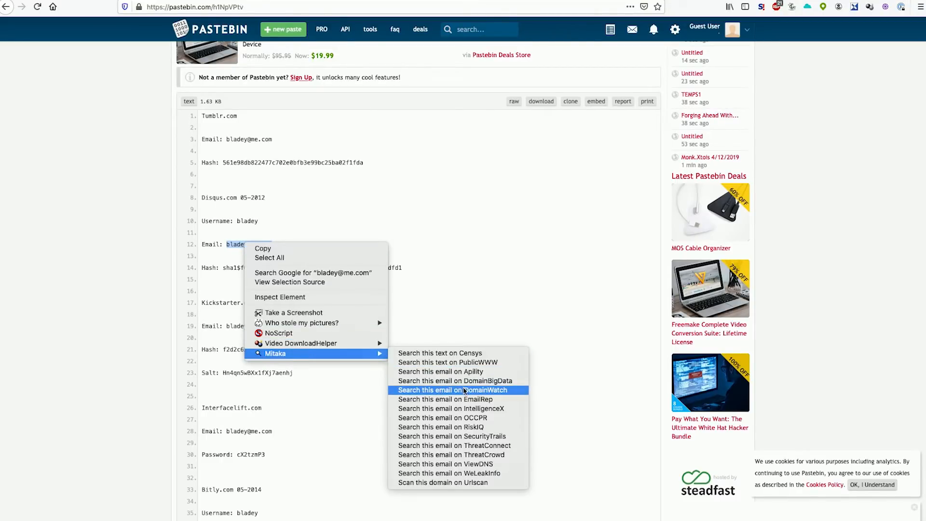
click(441, 399)
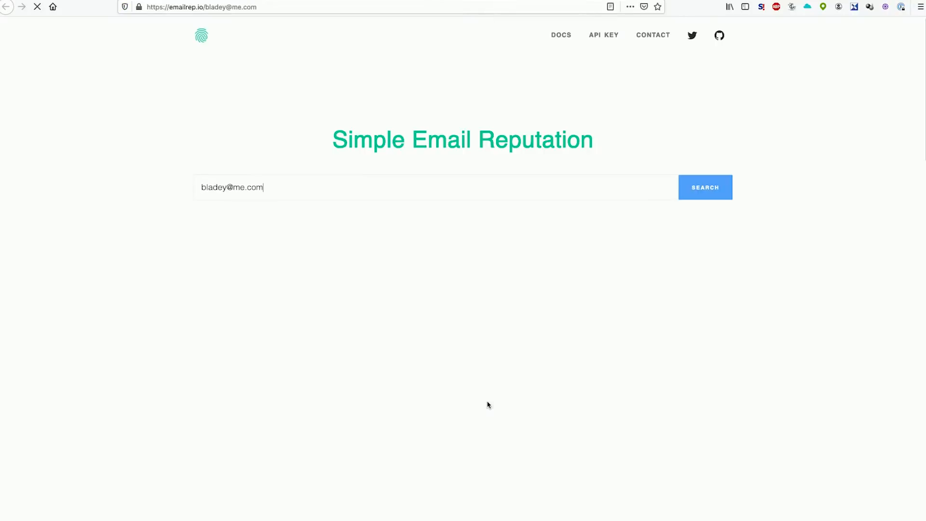
click(705, 187)
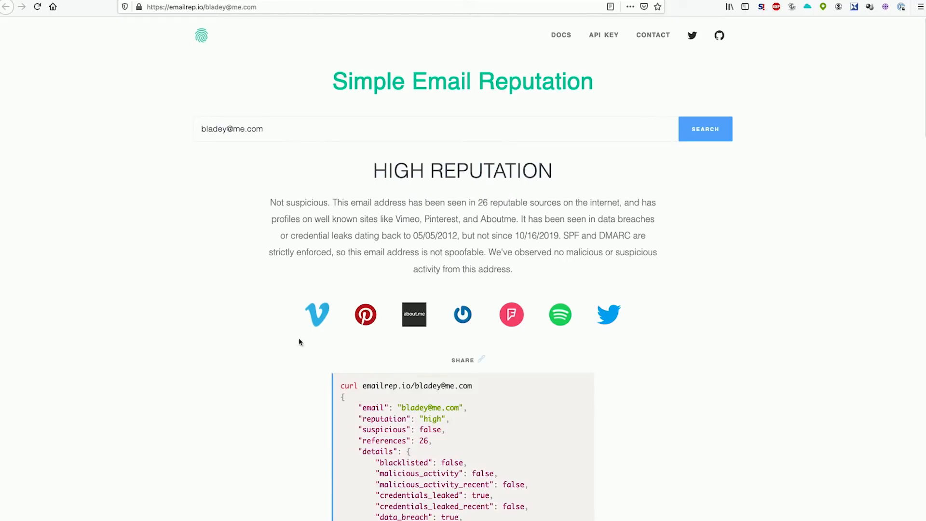
mouse_move(468, 202)
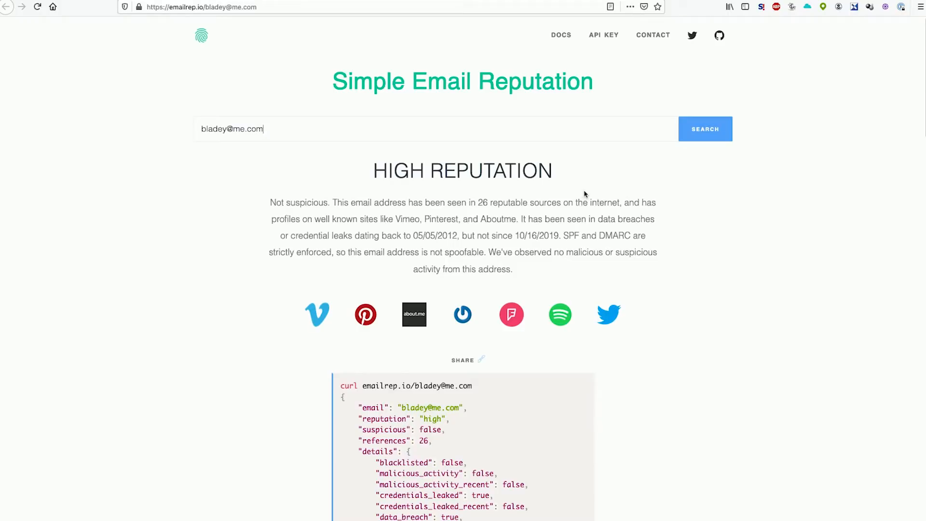
mouse_move(394, 219)
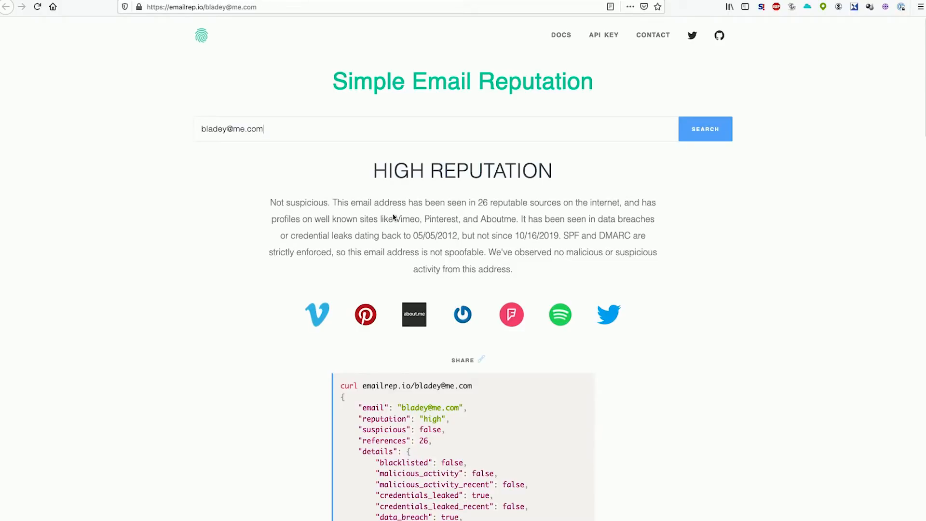
scroll(down, 3)
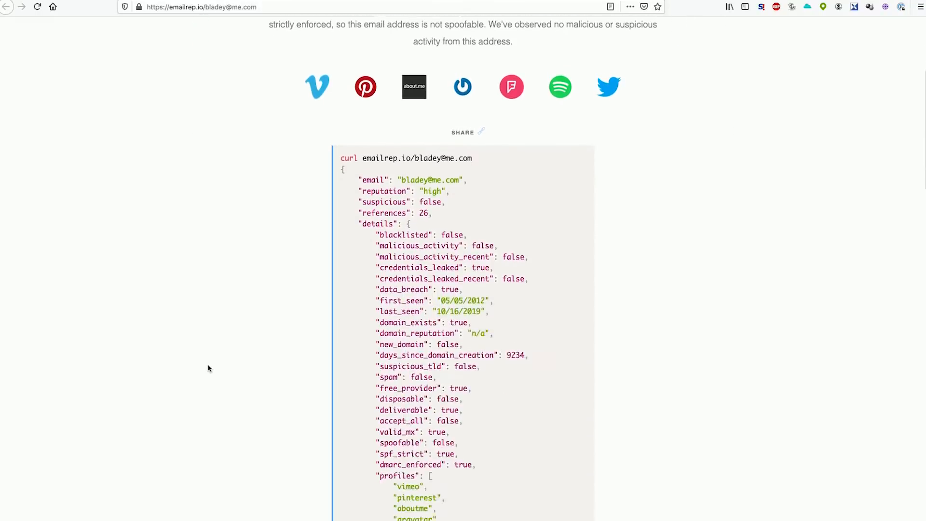
scroll(down, 3)
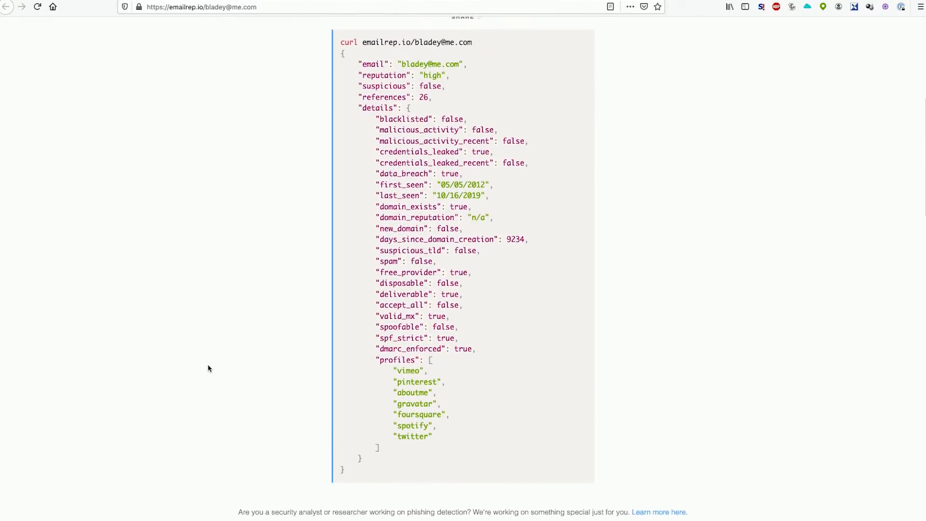
mouse_move(416, 450)
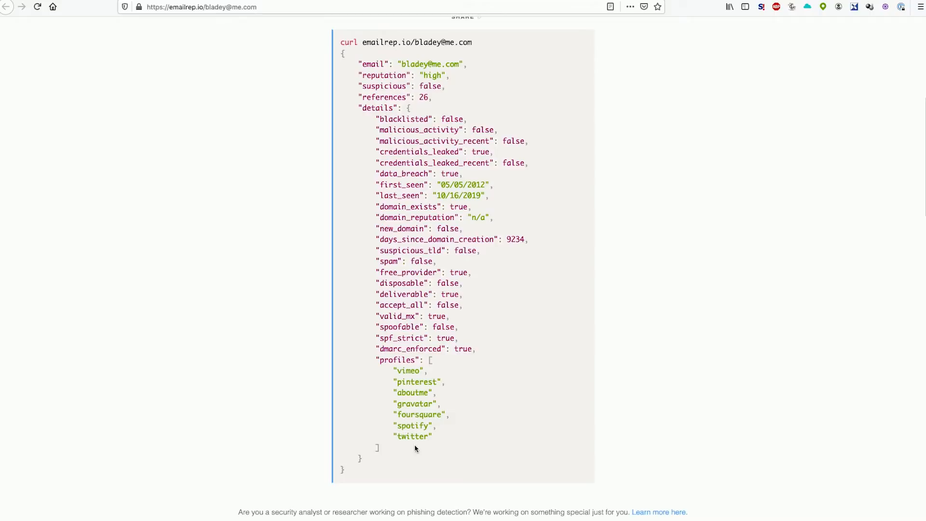
scroll(up, 3)
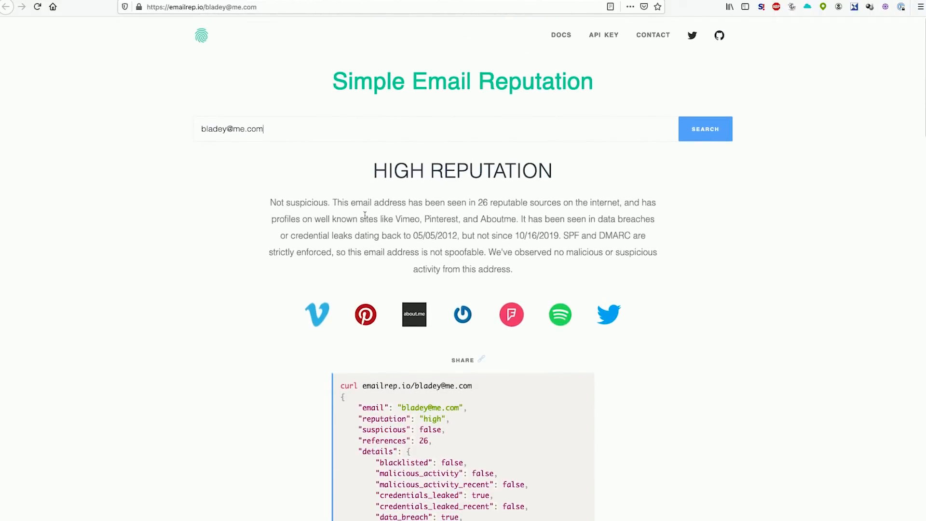
mouse_move(268, 99)
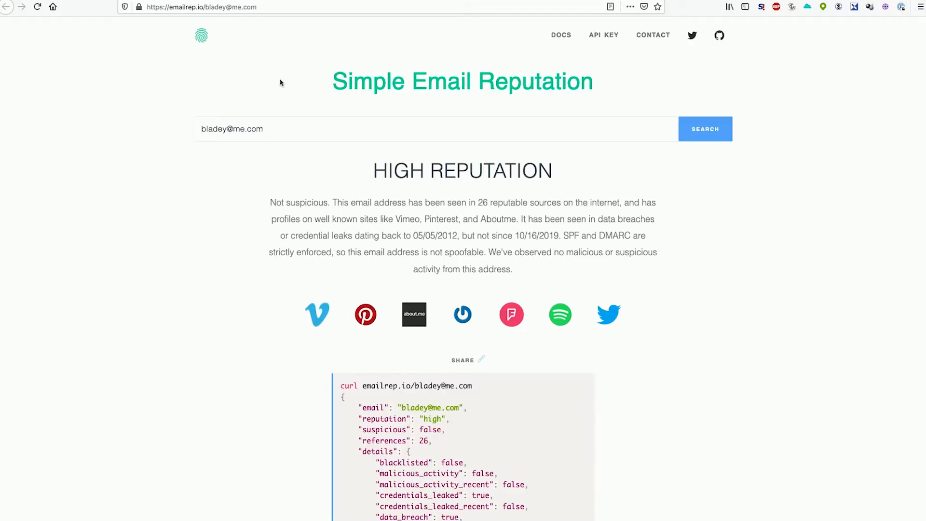
mouse_move(154, 152)
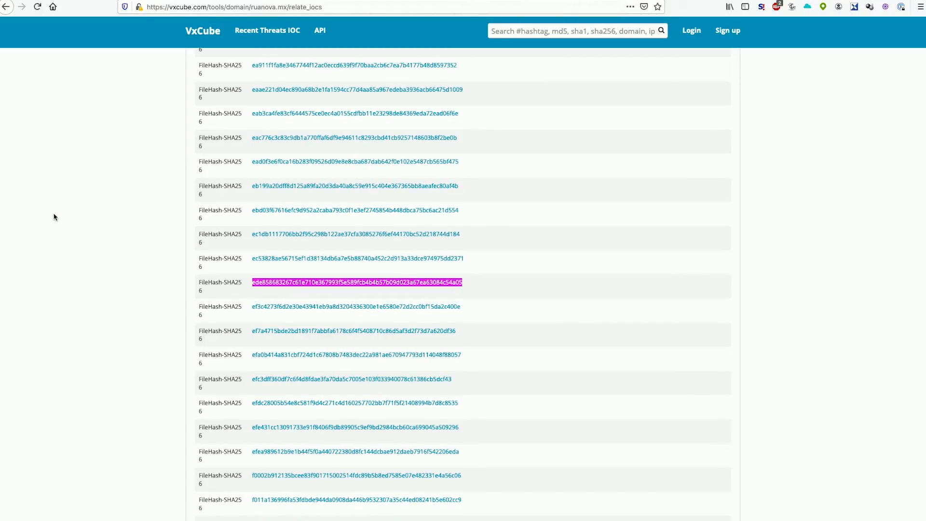
mouse_move(136, 273)
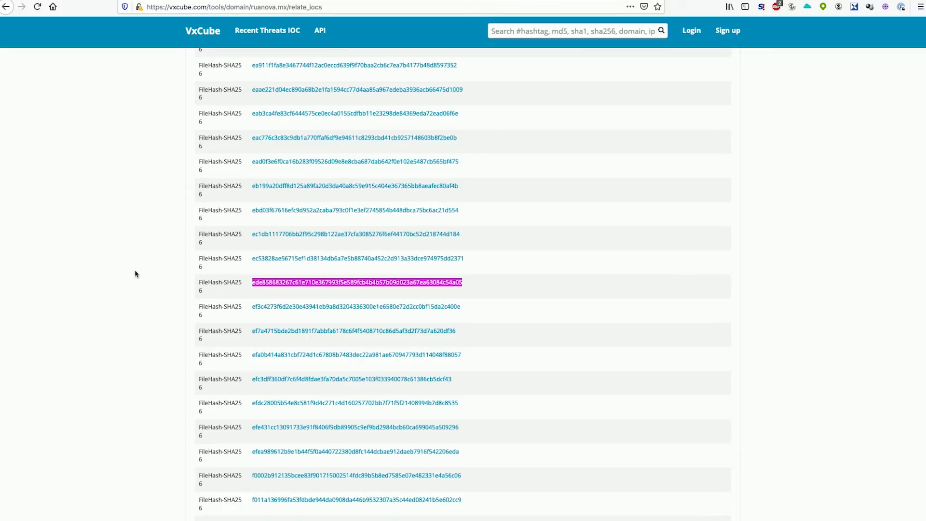
mouse_move(146, 274)
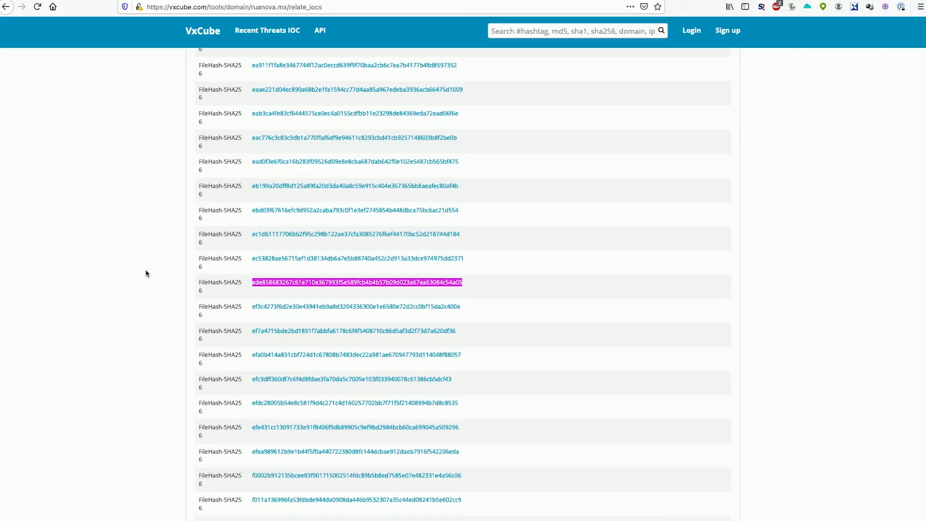
mouse_move(164, 268)
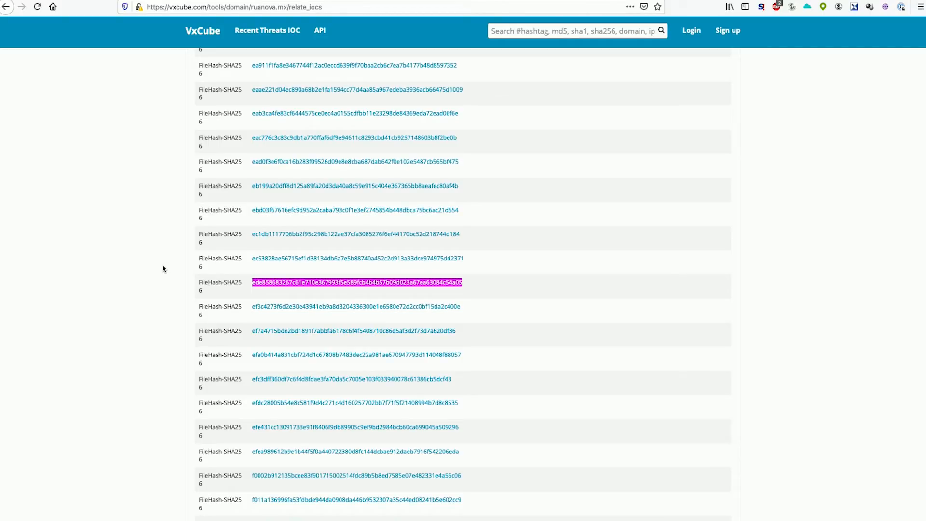
mouse_move(245, 289)
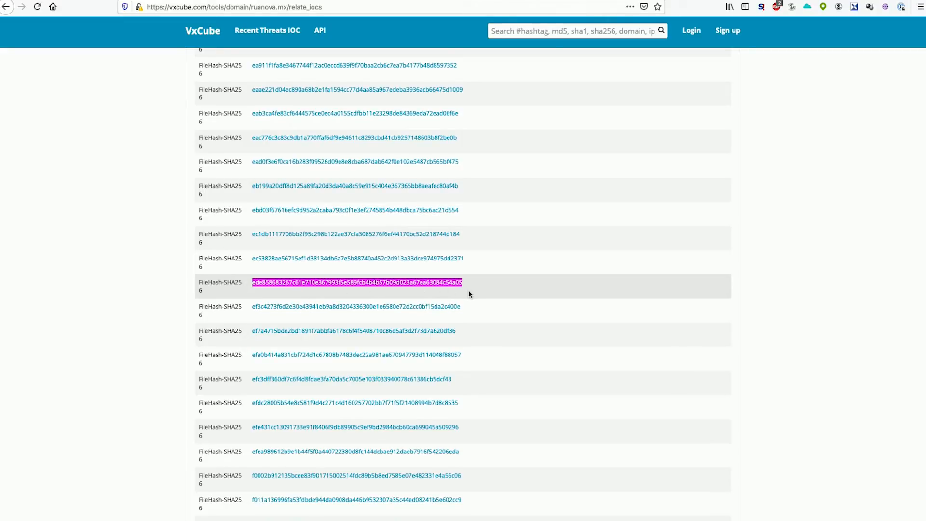
mouse_move(468, 288)
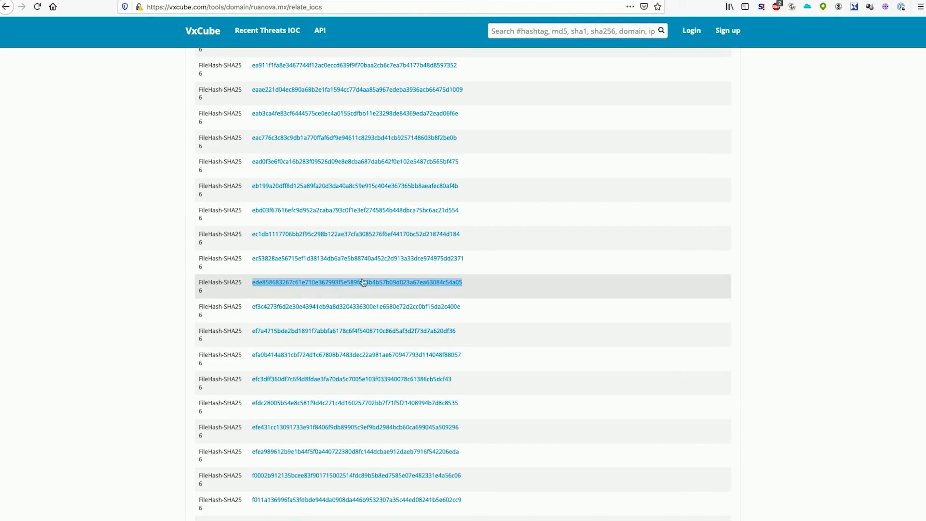
mouse_move(468, 304)
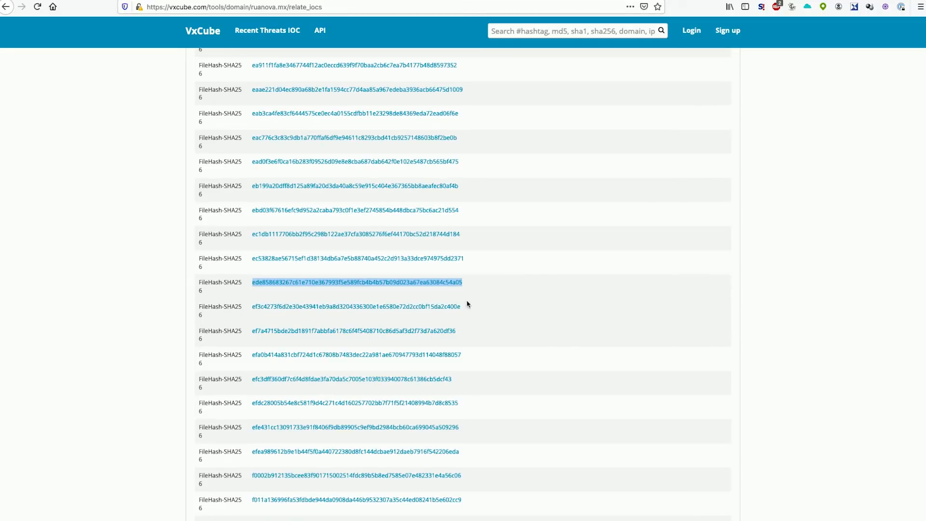
mouse_move(428, 304)
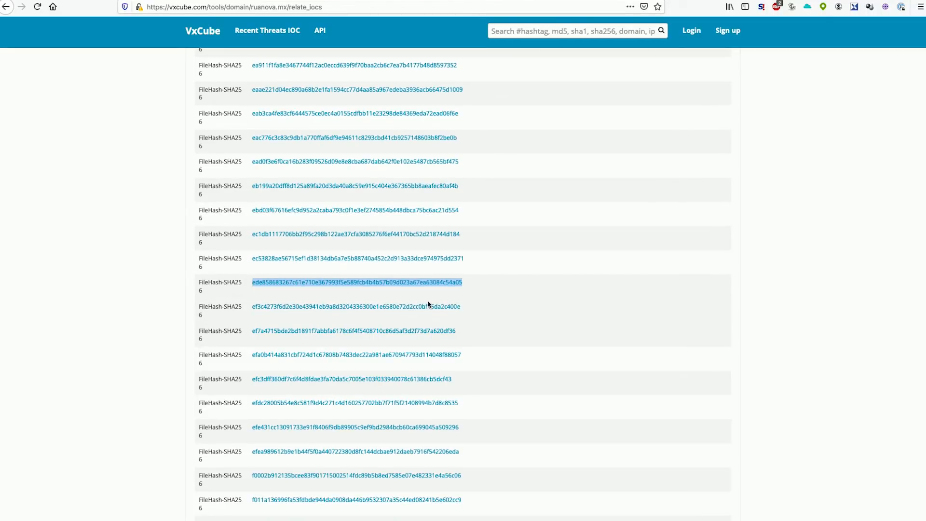
Bring up lookup options for the SHA-256 hash beginning ede858683267 in the related IOCs.
right_click(376, 282)
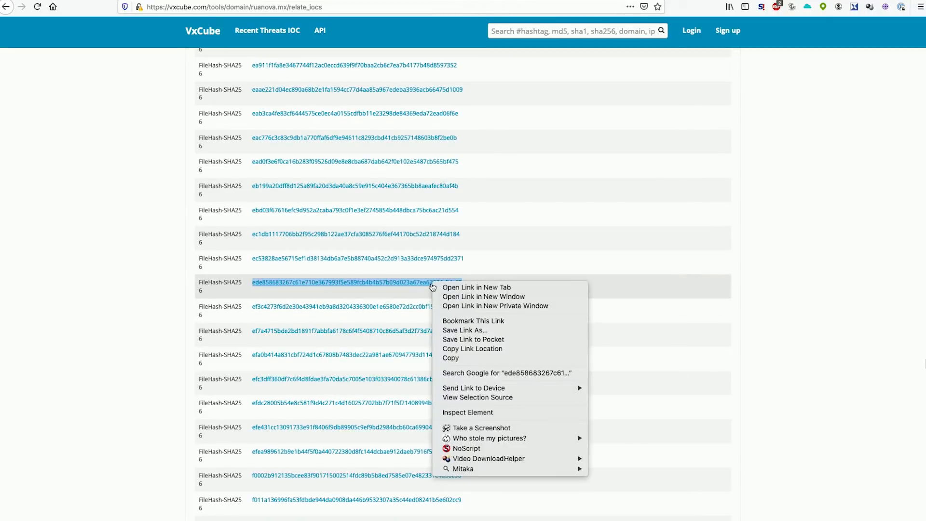
mouse_move(461, 468)
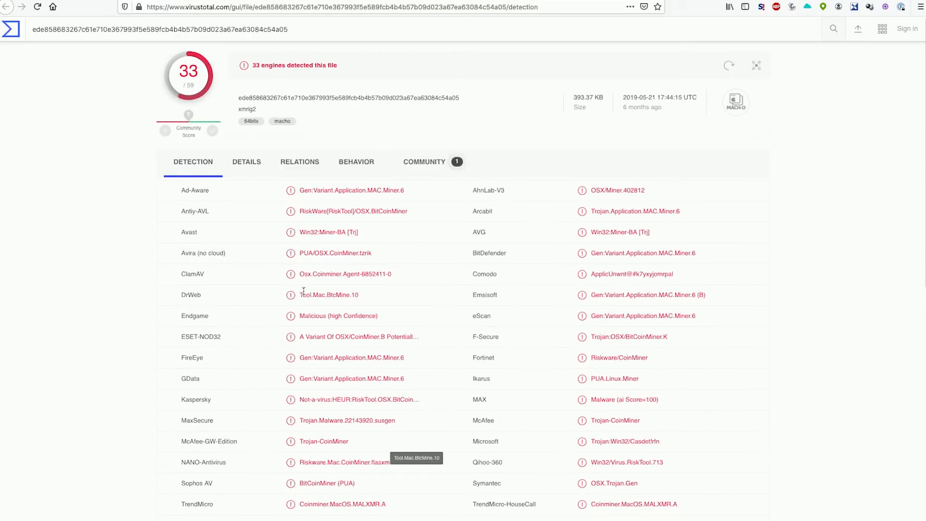
Scroll through the CoinMiner detections, undetected and unsupported engines, then back toward the top.
scroll(down, 3)
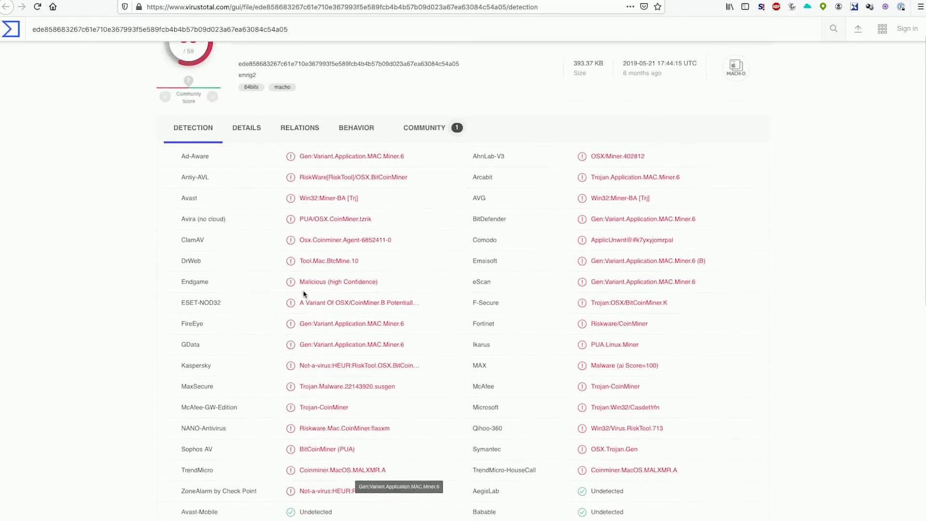
scroll(down, 3)
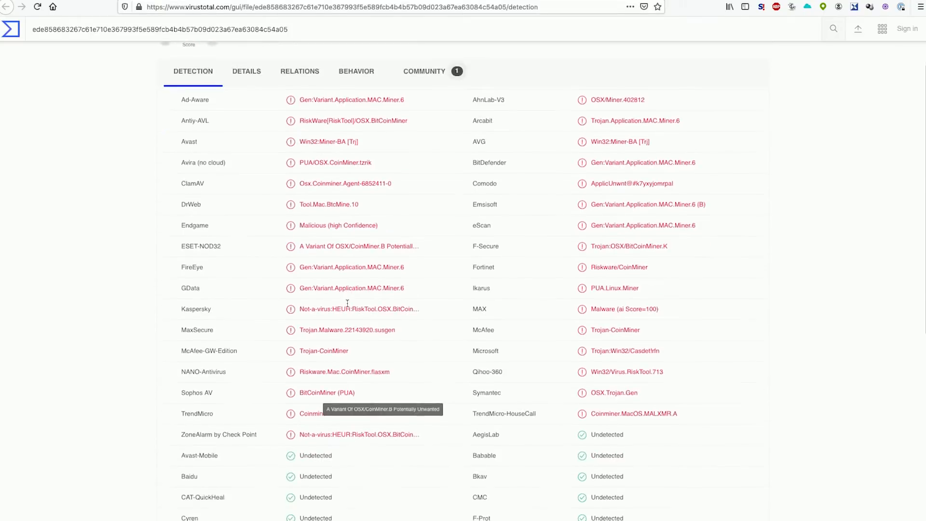
scroll(down, 3)
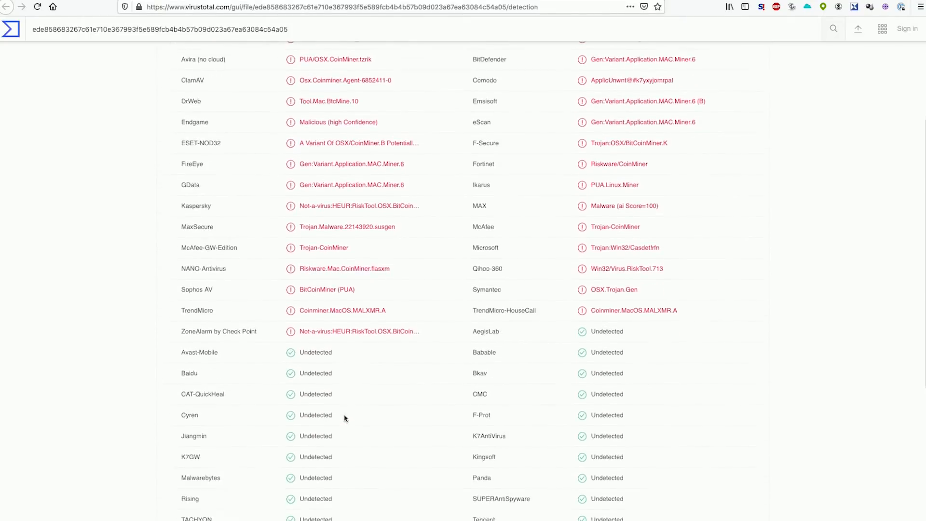
scroll(down, 3)
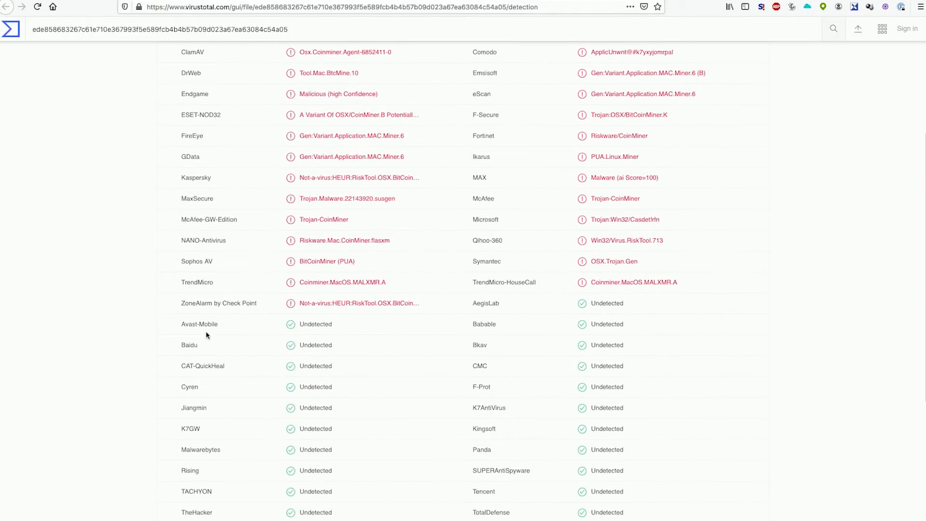
scroll(down, 3)
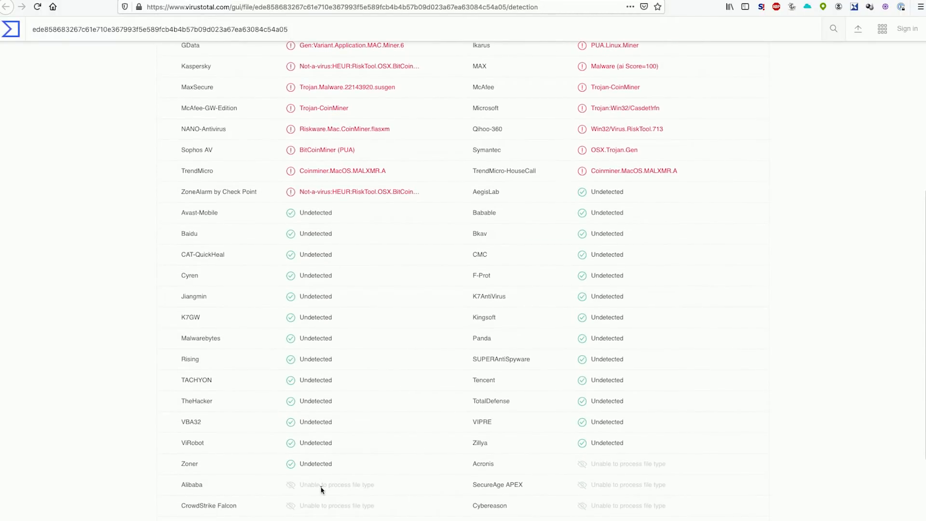
scroll(up, 3)
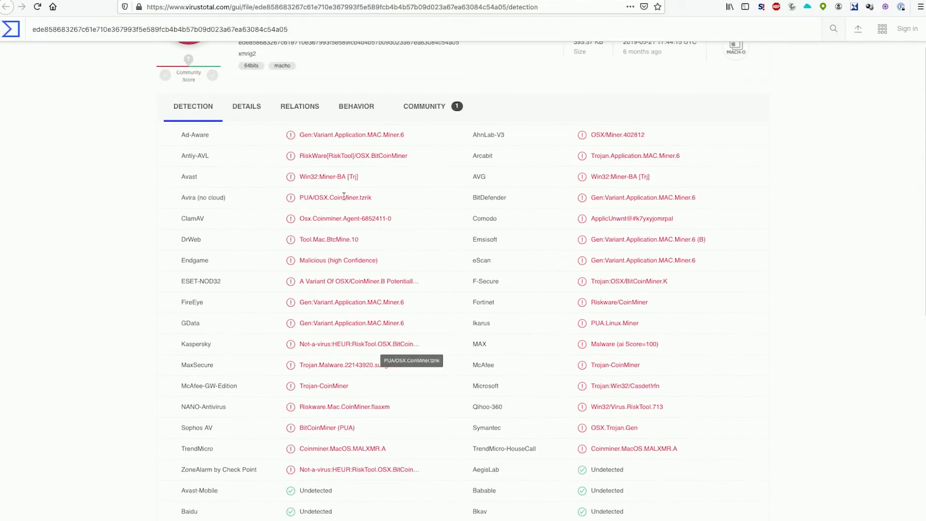
mouse_move(301, 205)
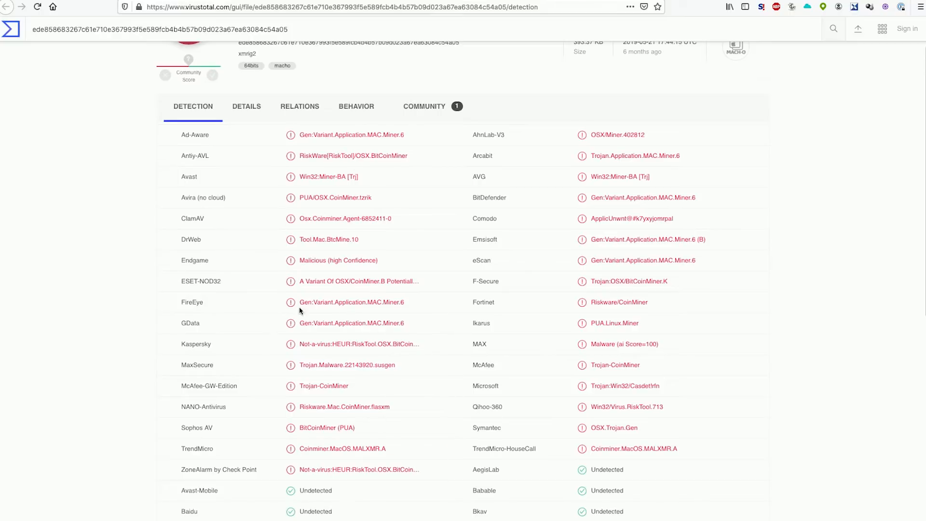
mouse_move(381, 199)
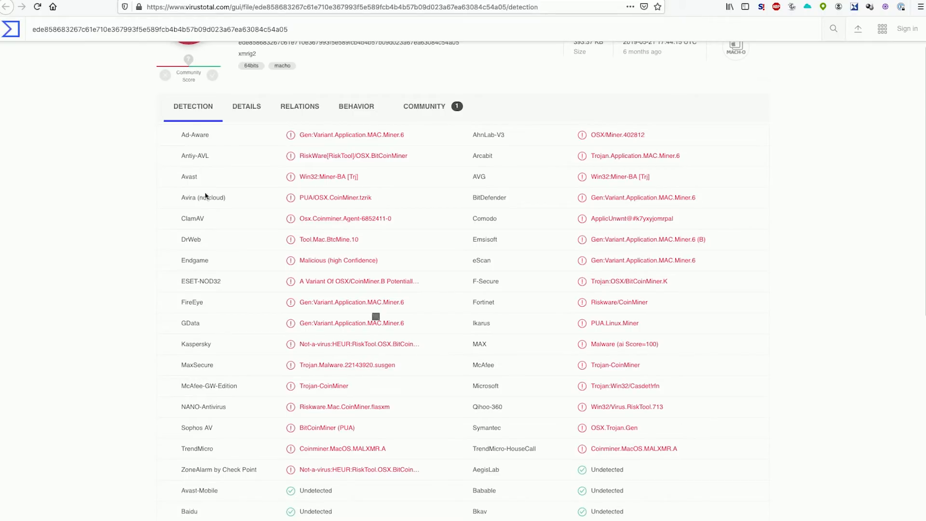
mouse_move(145, 211)
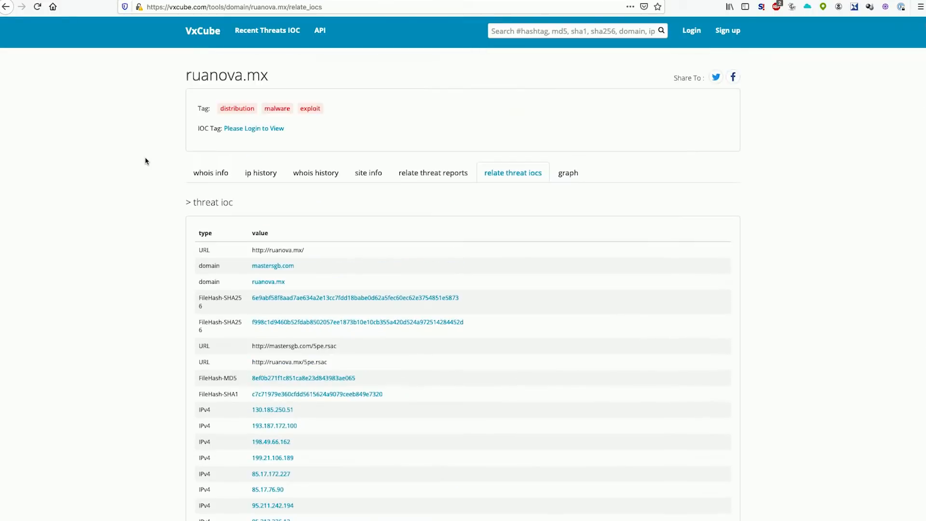
Find mastersgb.com in the threat-IOC table and bring up its lookup options.
scroll(down, 3)
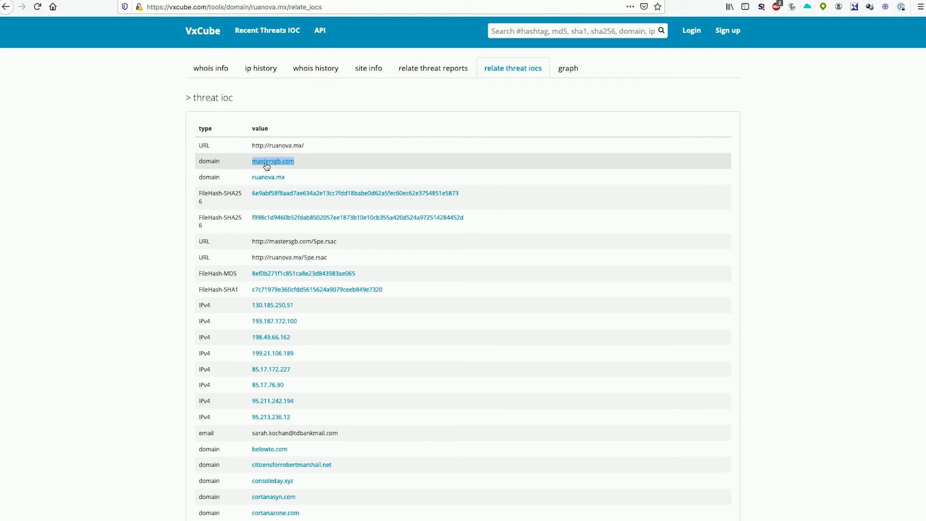
right_click(272, 161)
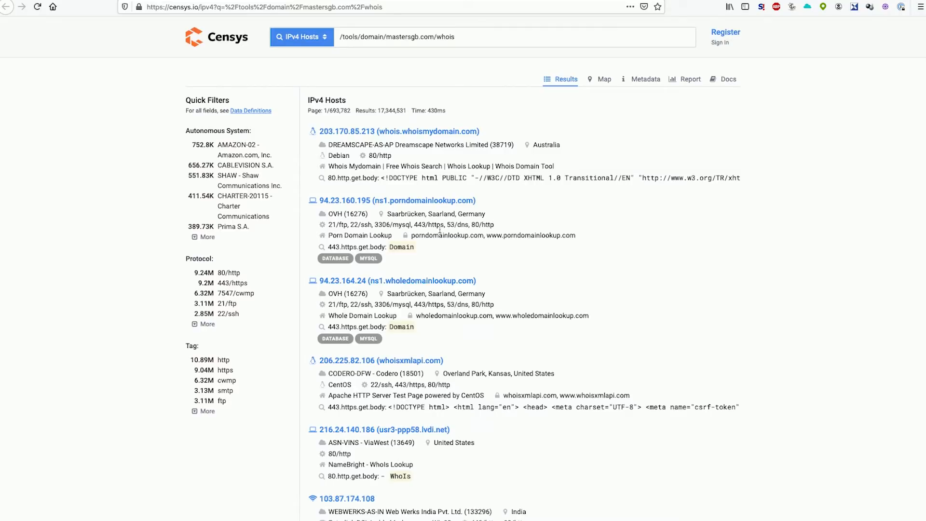
mouse_move(475, 289)
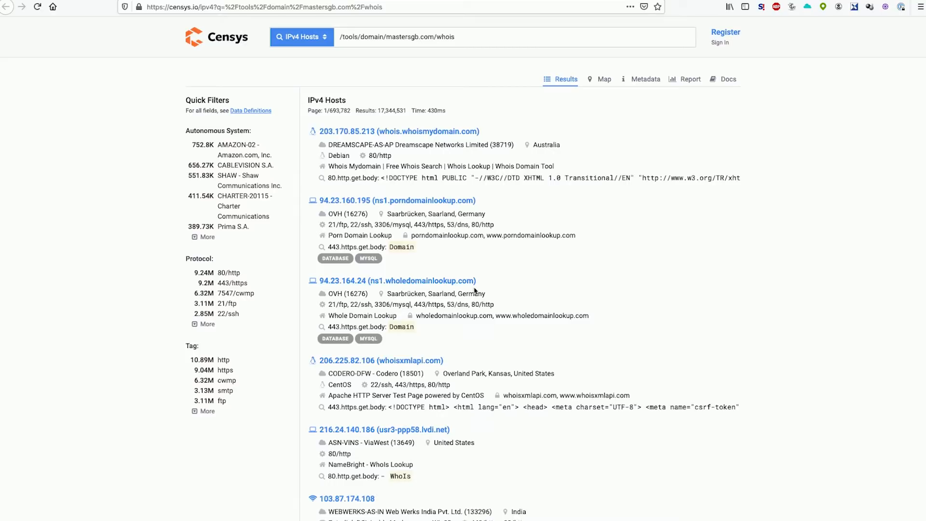
mouse_move(460, 460)
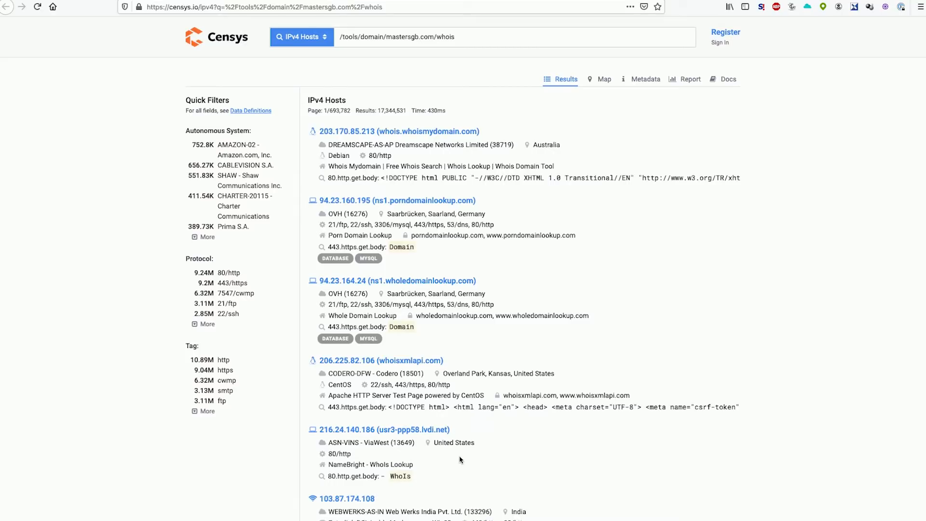
mouse_move(445, 235)
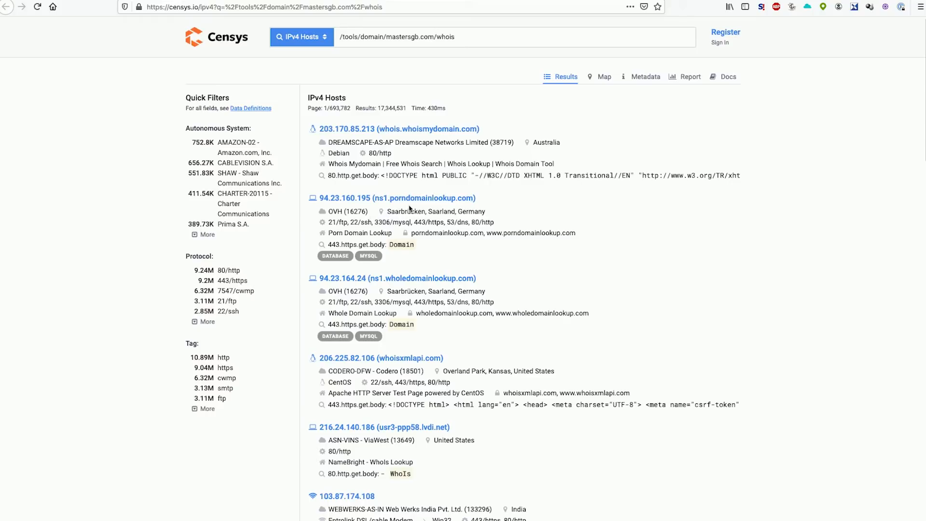
mouse_move(417, 249)
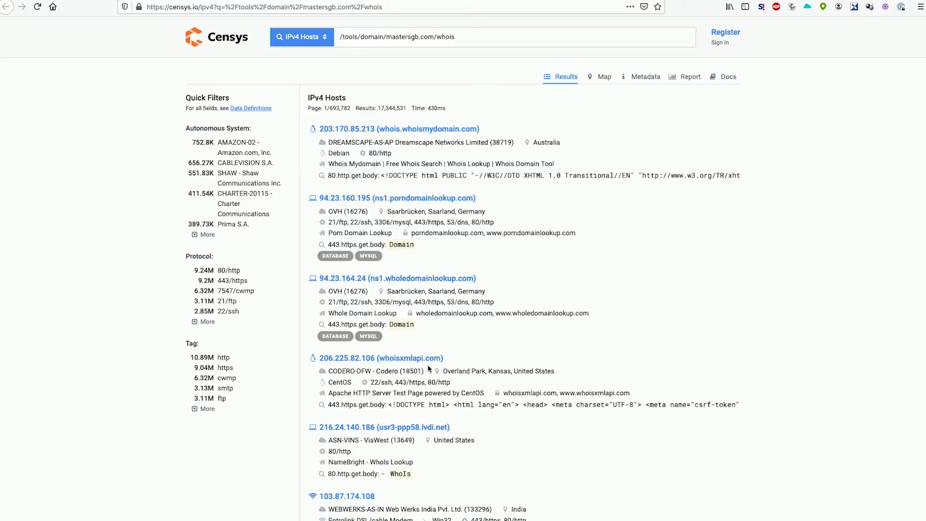
scroll(down, 3)
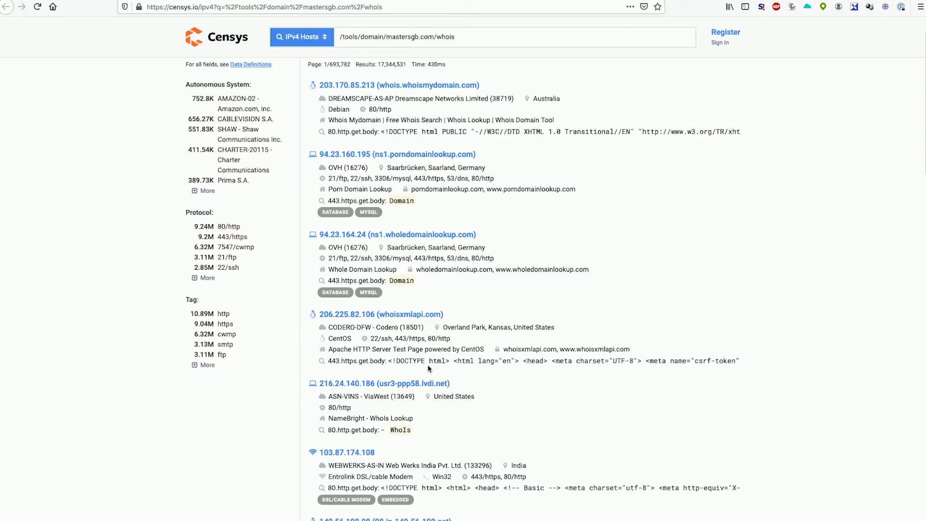
scroll(down, 3)
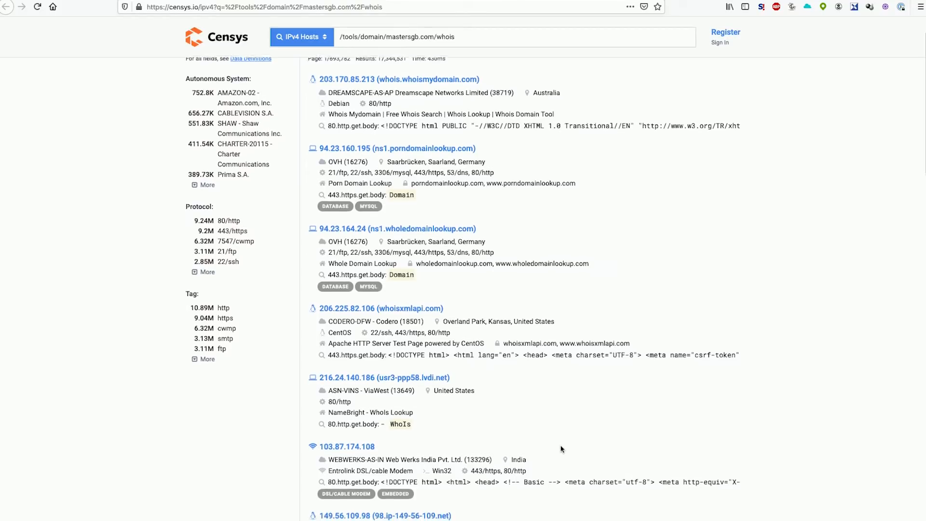
scroll(down, 3)
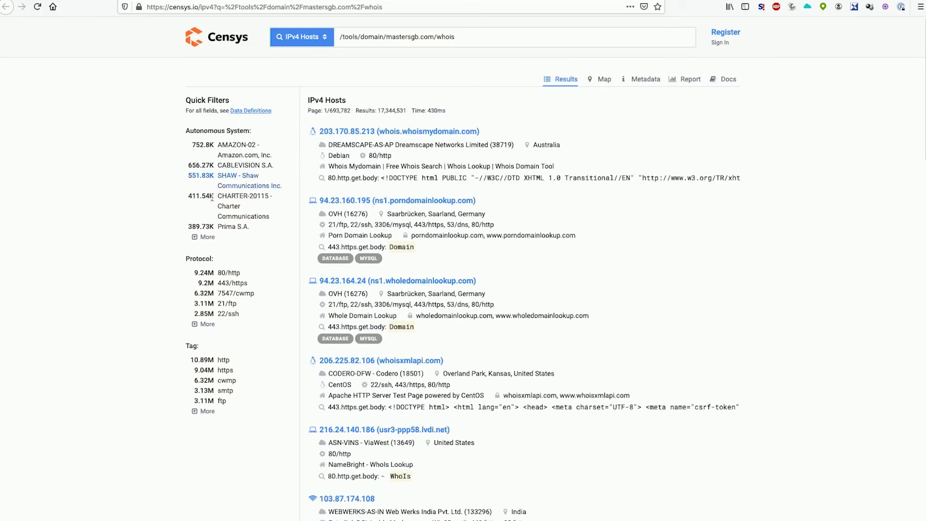
mouse_move(230, 188)
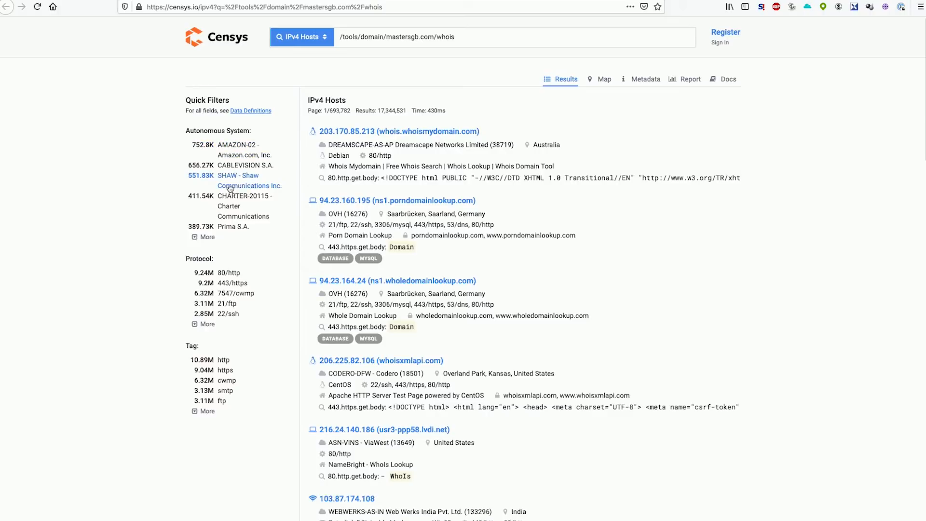
mouse_move(247, 175)
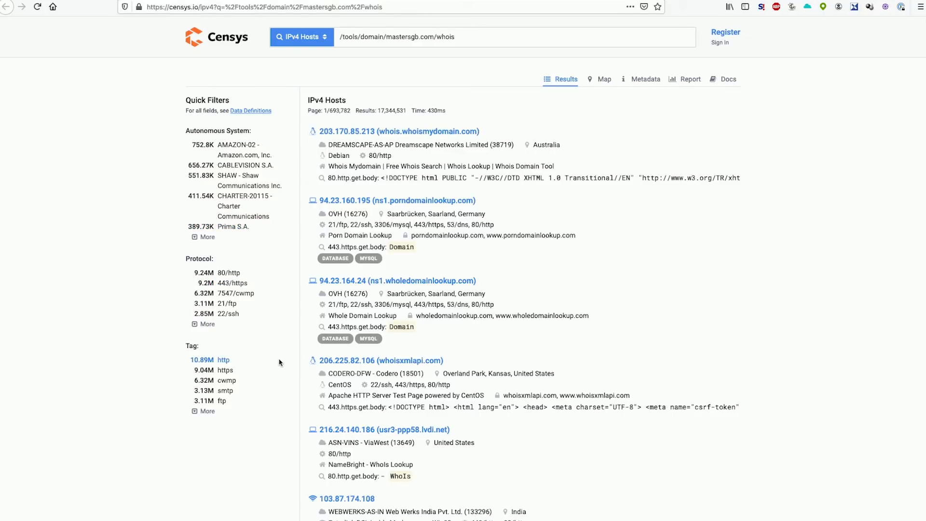
mouse_move(307, 406)
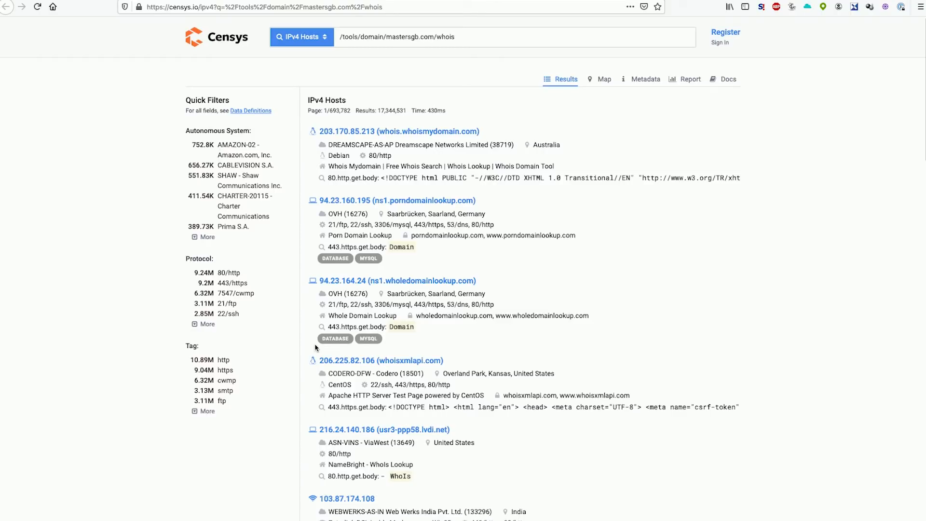
mouse_move(458, 145)
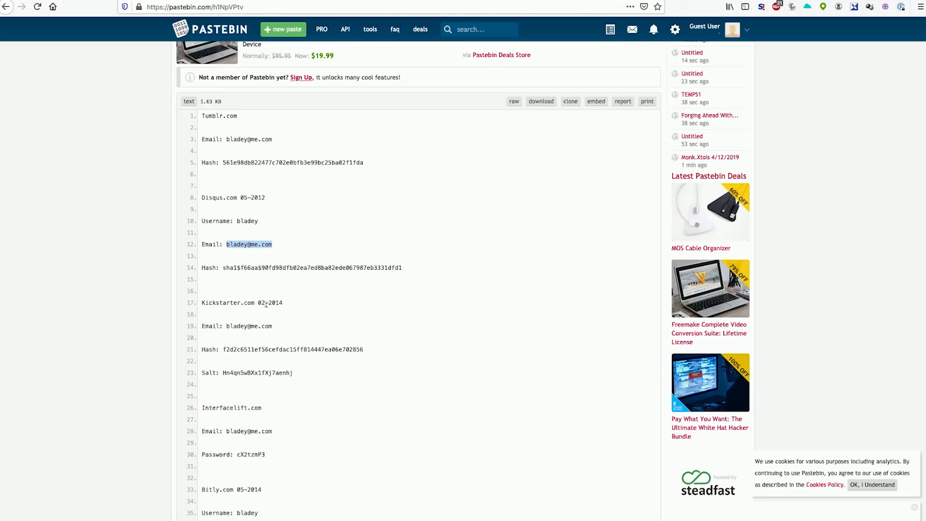
right_click(248, 244)
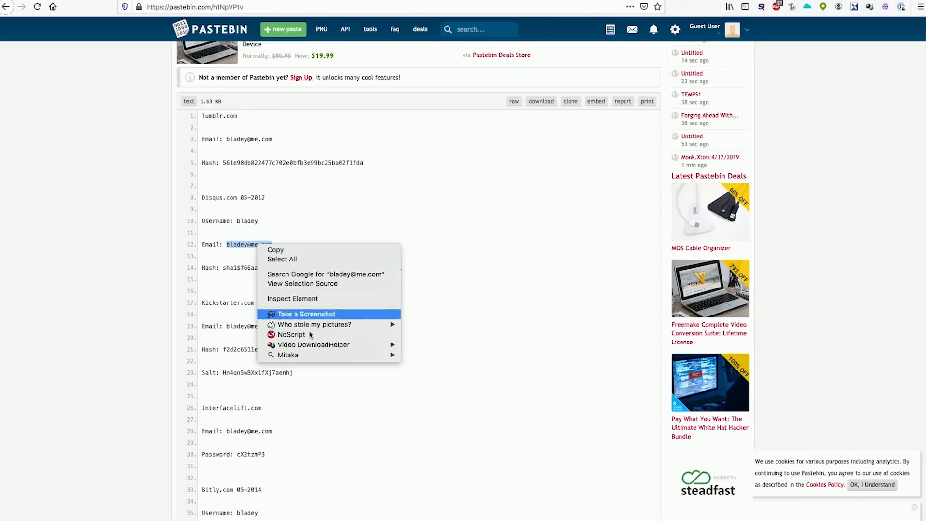
mouse_move(288, 355)
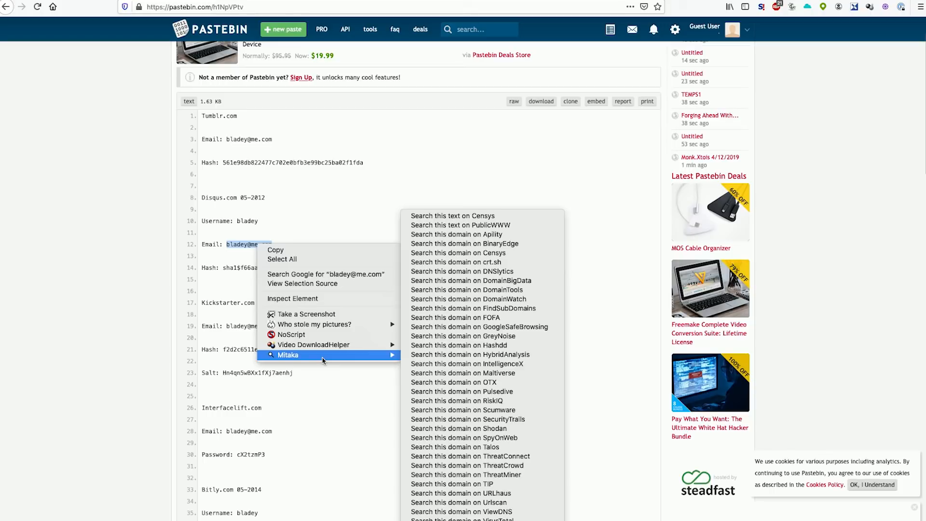
mouse_move(464, 335)
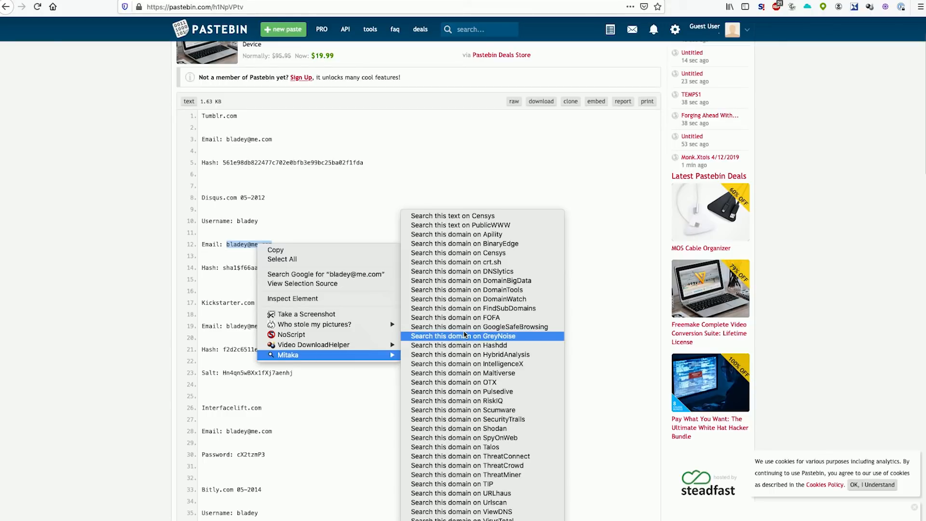
mouse_move(480, 484)
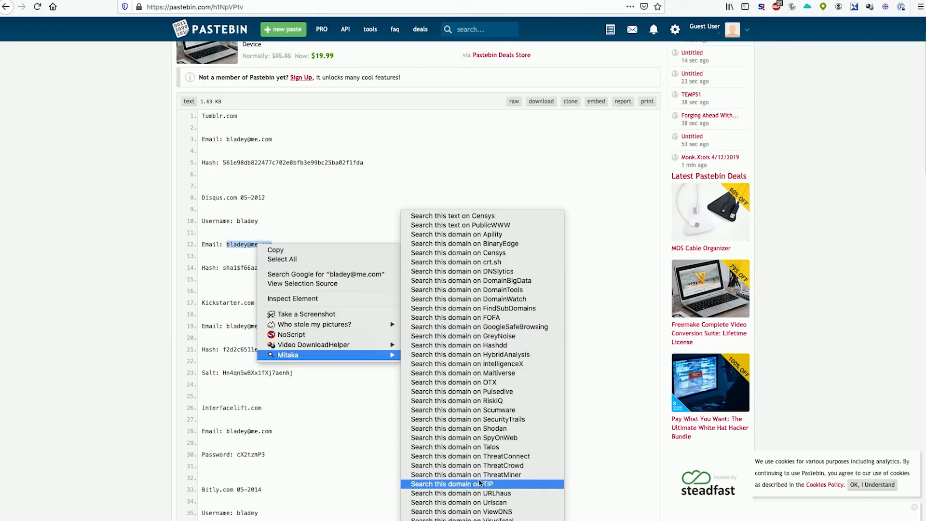
mouse_move(319, 365)
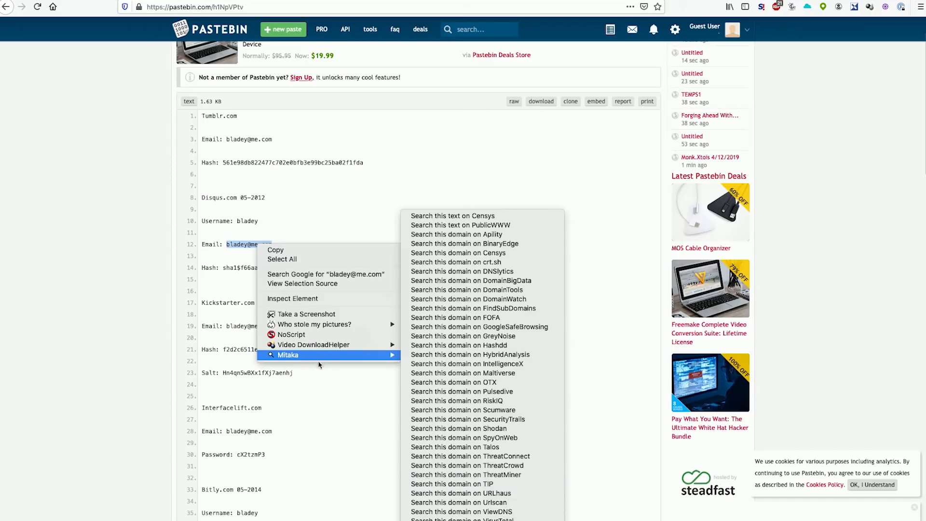
mouse_move(326, 362)
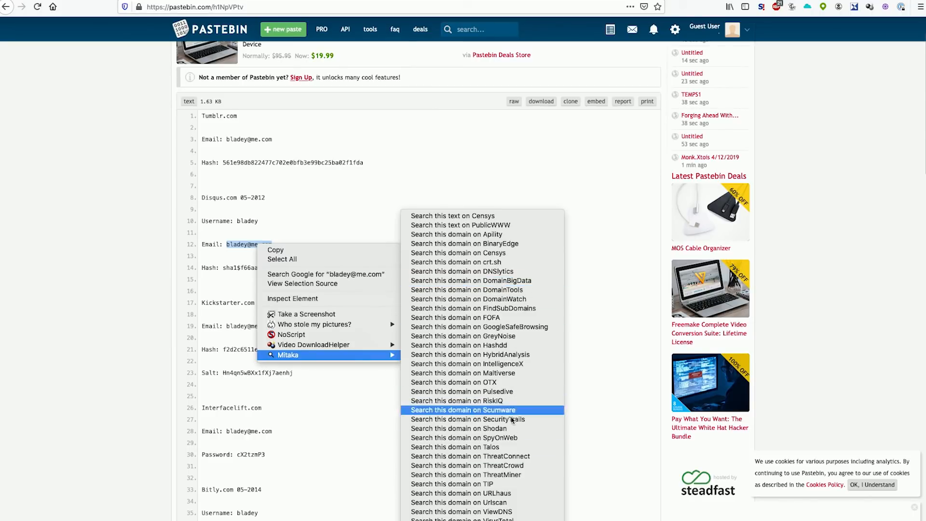
mouse_move(508, 391)
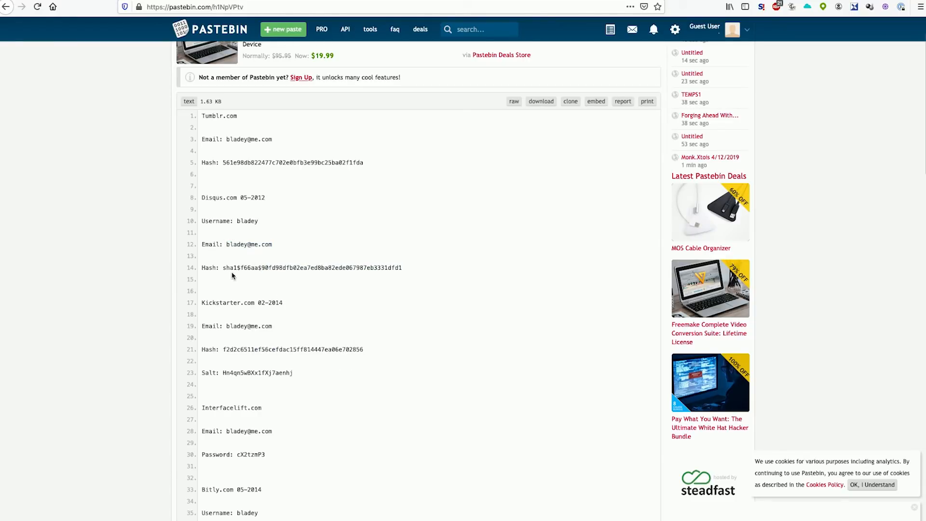
mouse_move(224, 268)
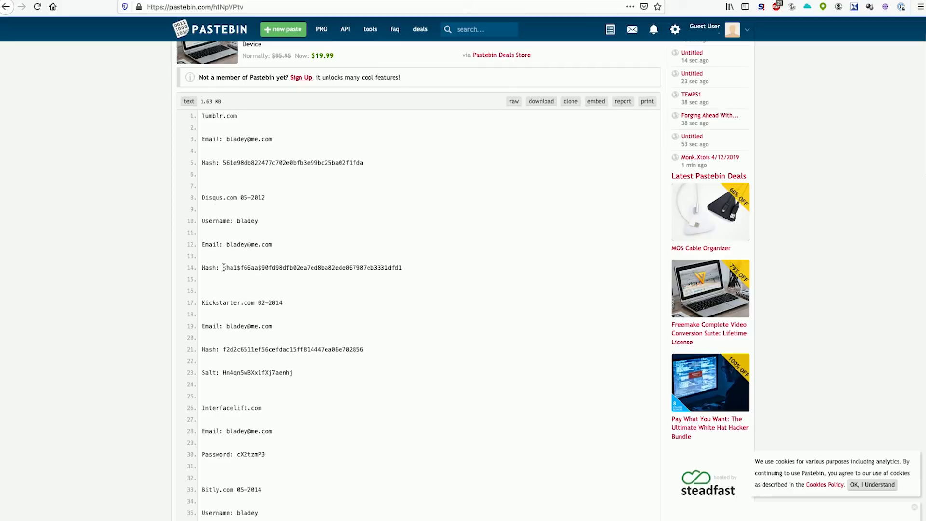
mouse_move(323, 284)
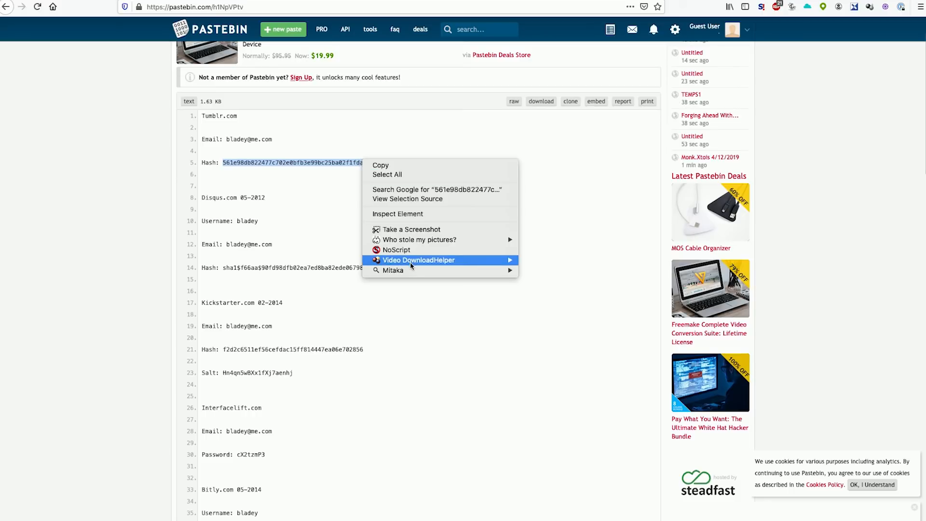
mouse_move(392, 270)
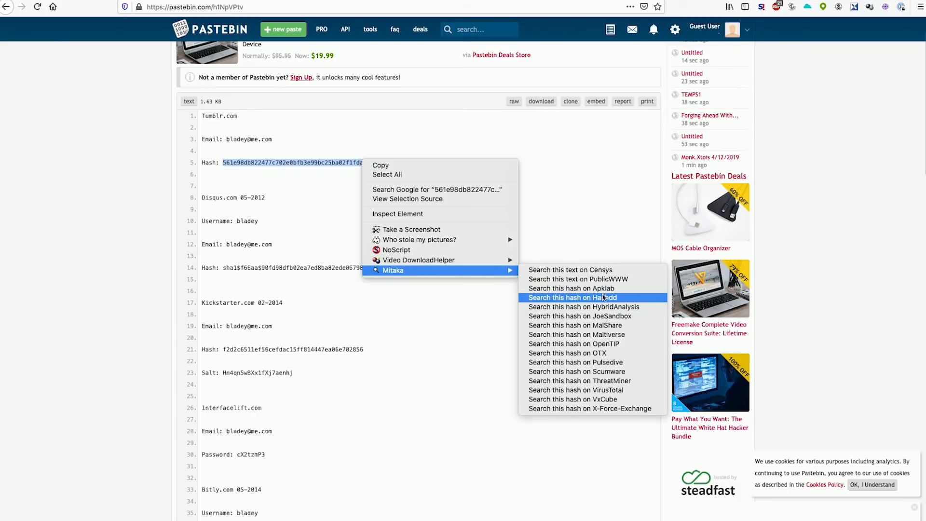
mouse_move(617, 390)
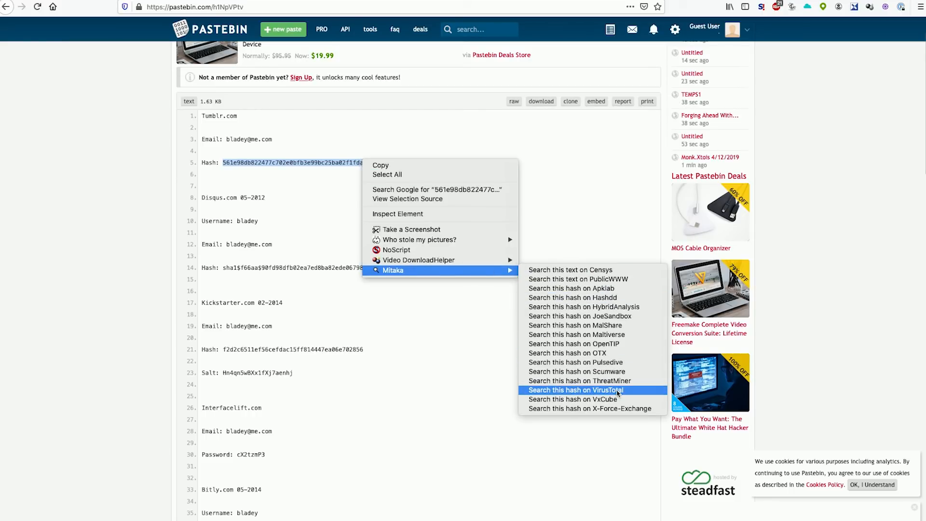
mouse_move(614, 297)
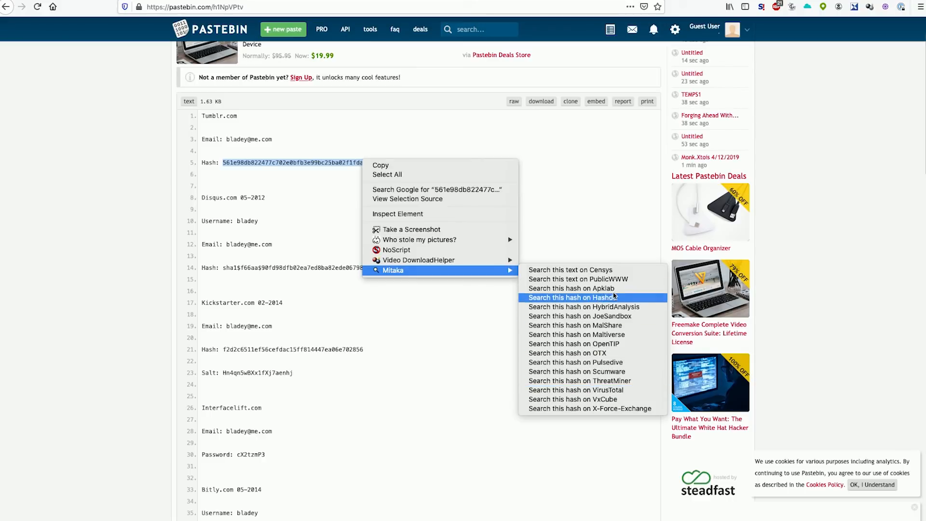
Search the line 5 hash from the paste on Hashdd.
click(573, 298)
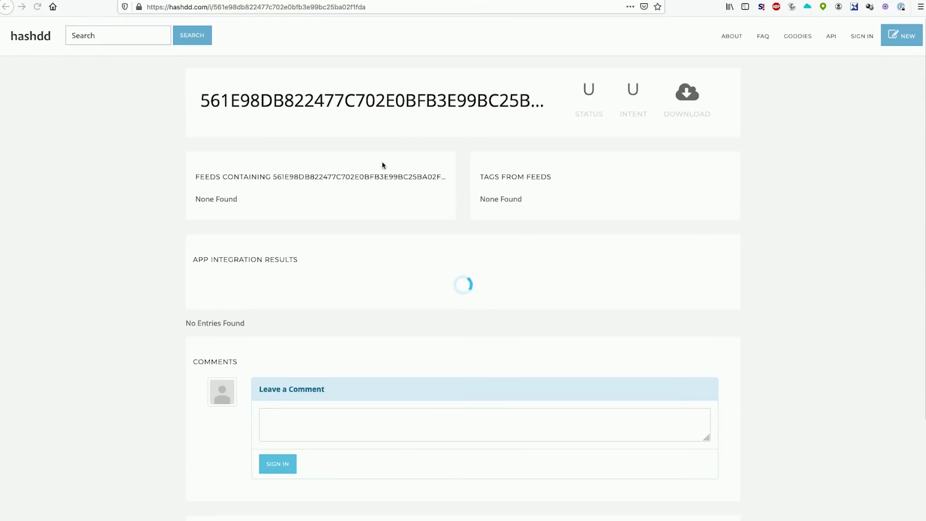